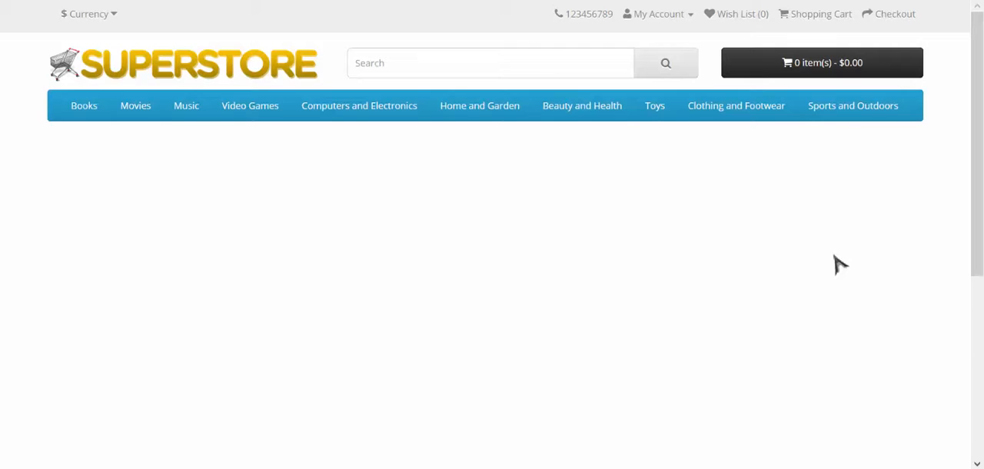
mouse_move(329, 99)
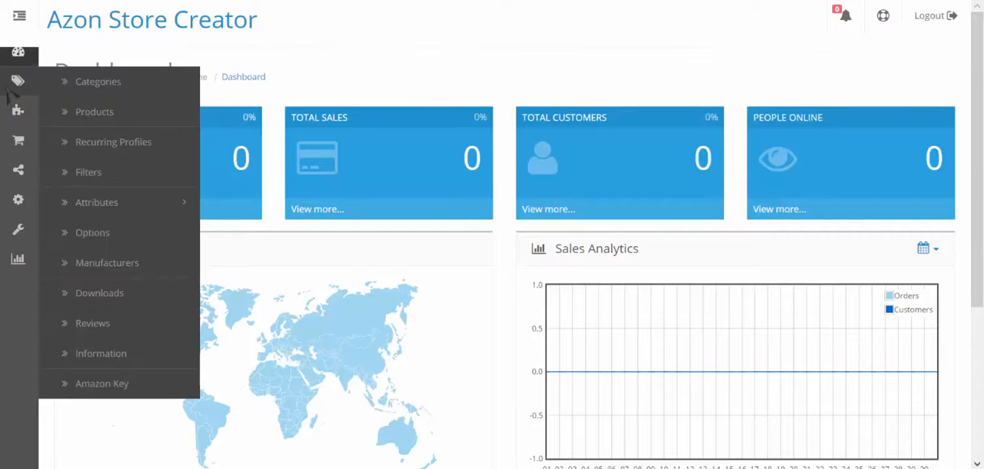
Search Amazon US for Books from the Products list and review the results to import.
left_click(94, 111)
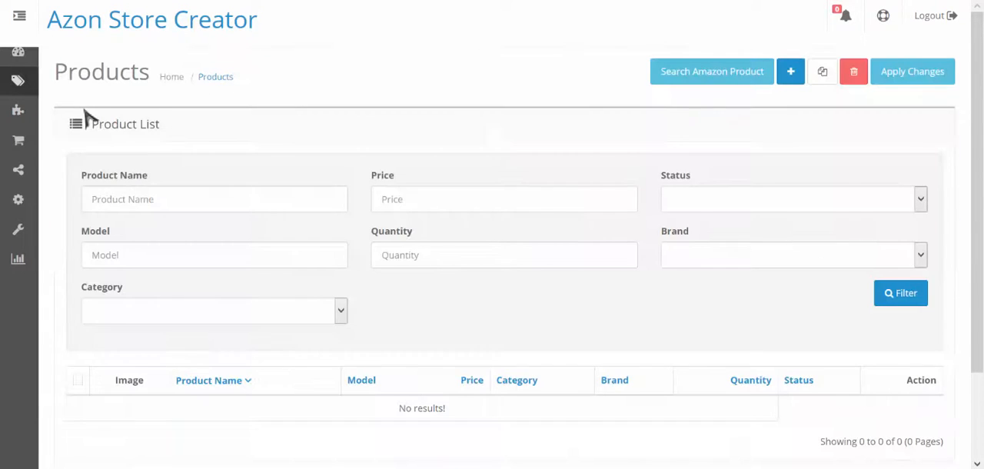
mouse_move(803, 289)
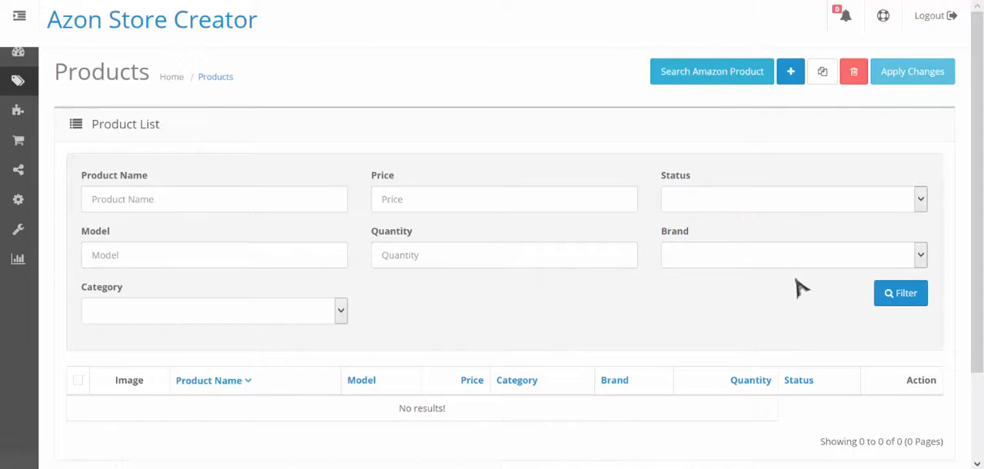
left_click(710, 71)
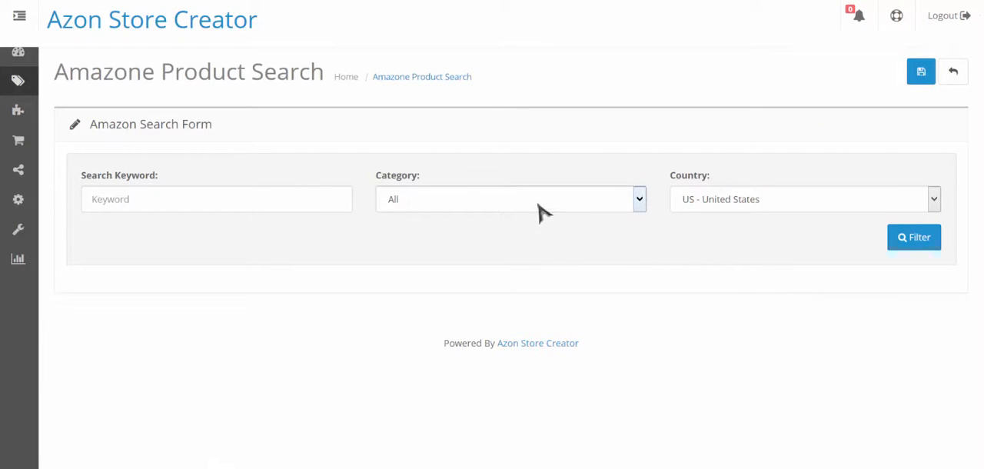
left_click(510, 199)
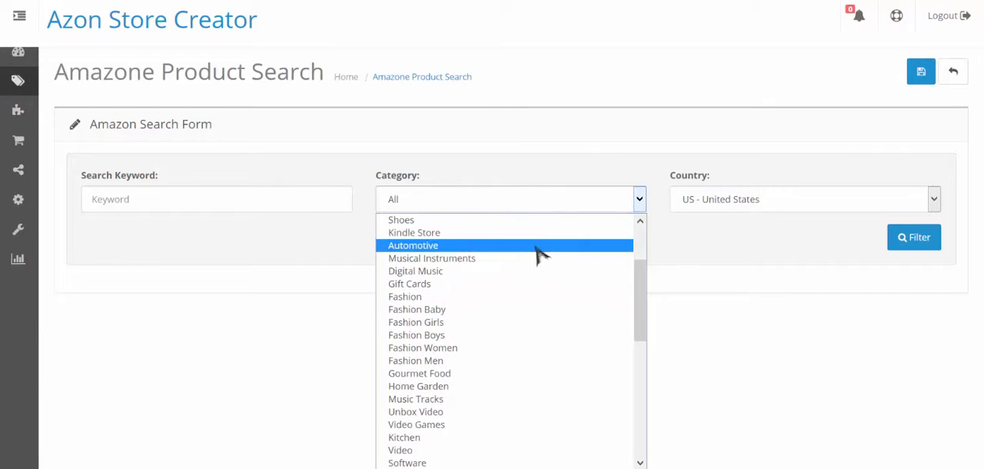
scroll("down", 3)
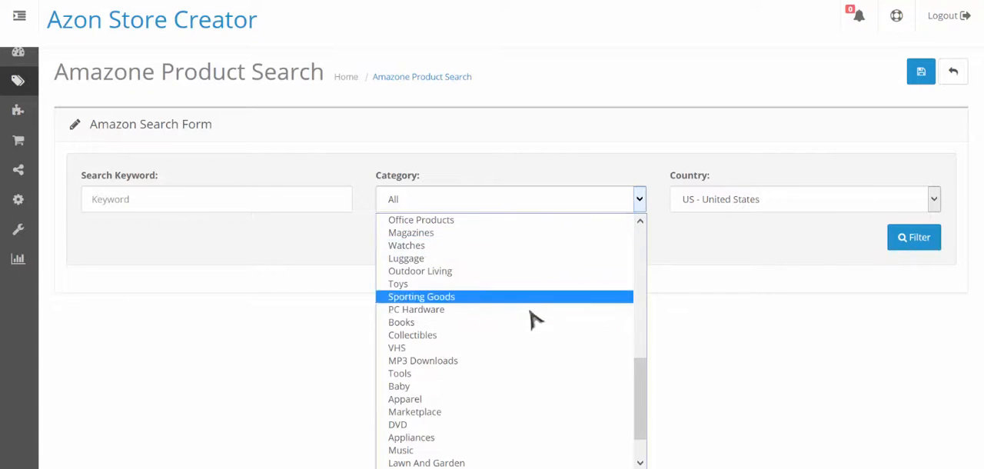
left_click(401, 323)
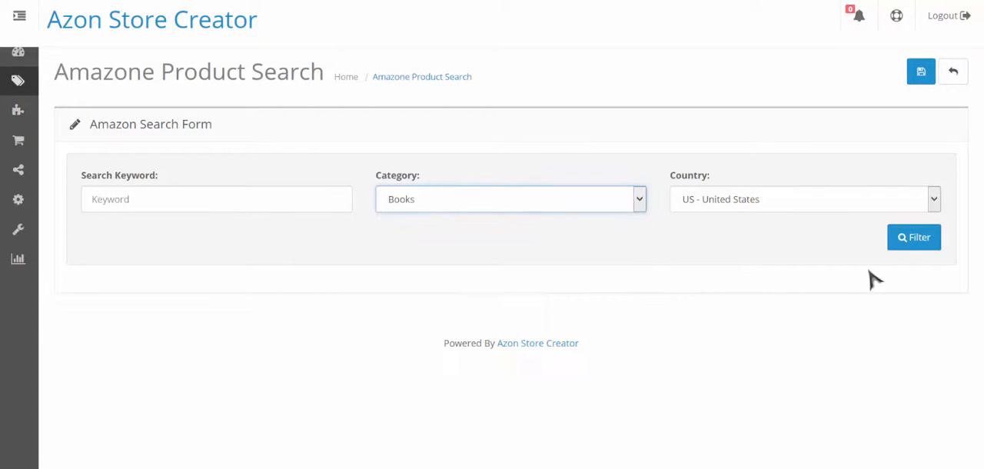
left_click(804, 198)
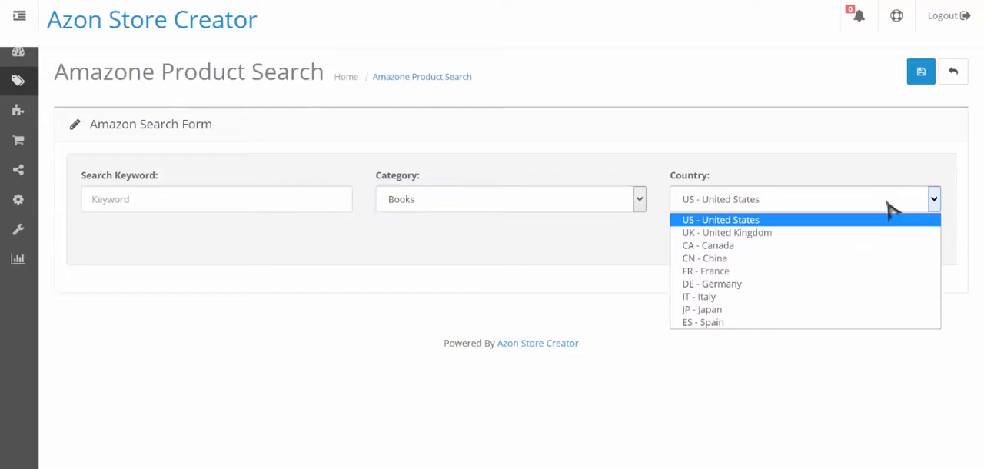
left_click(719, 218)
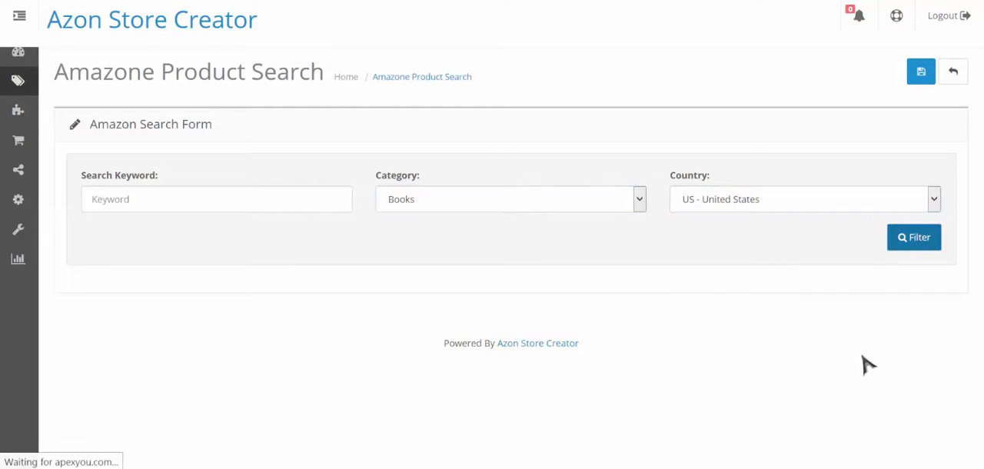
left_click(913, 237)
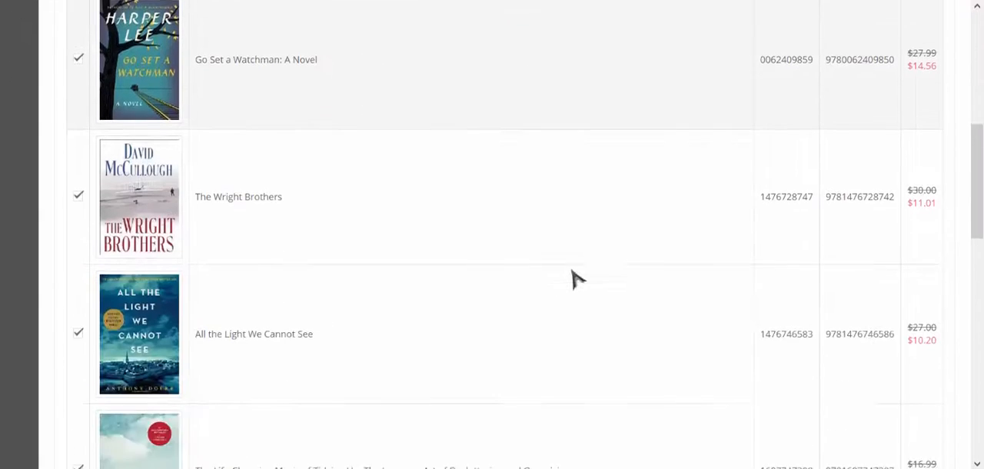
scroll("down", 3)
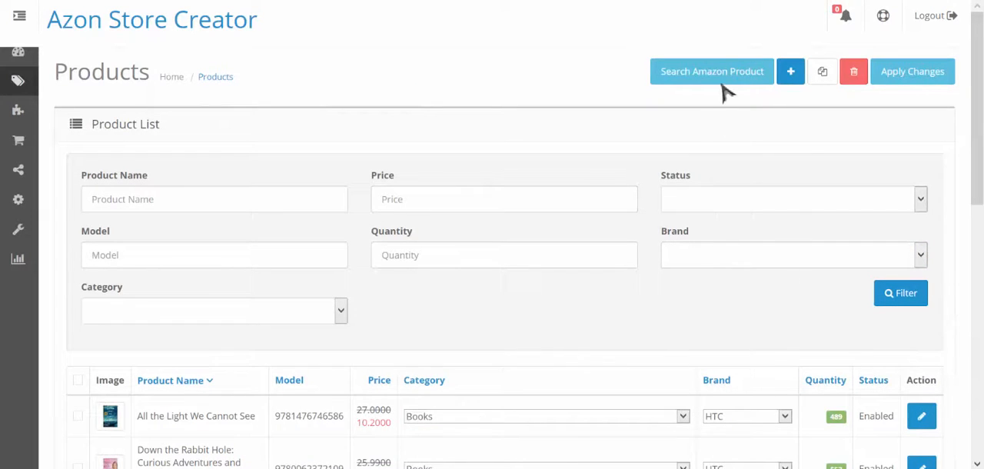
Search Amazon for the keyword apple and save the checked results into Products.
left_click(710, 71)
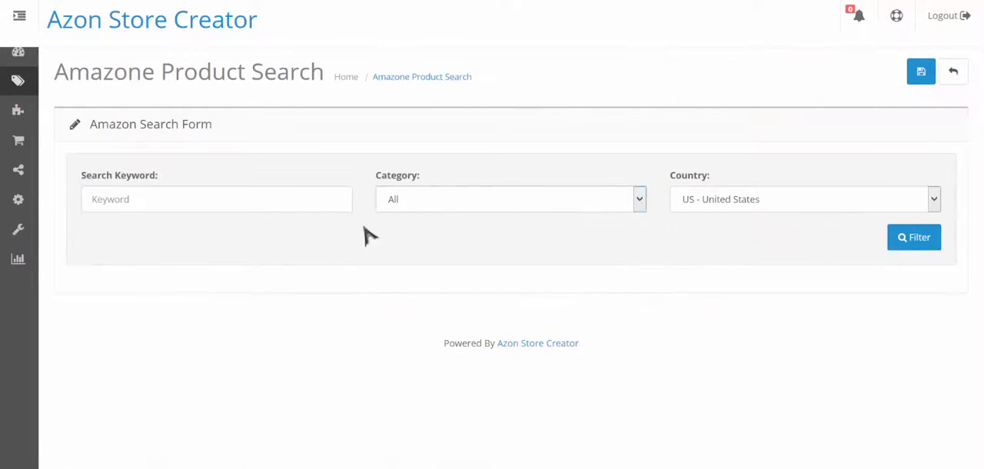
left_click(217, 200)
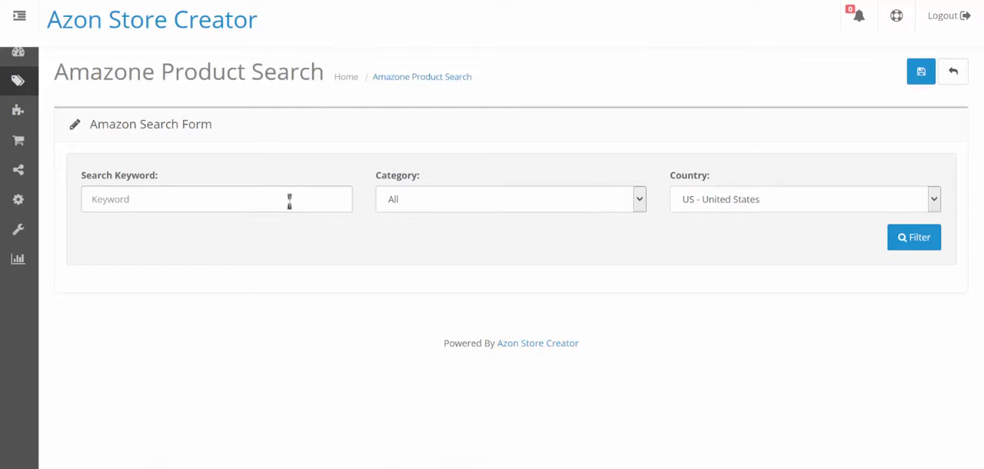
type("apple")
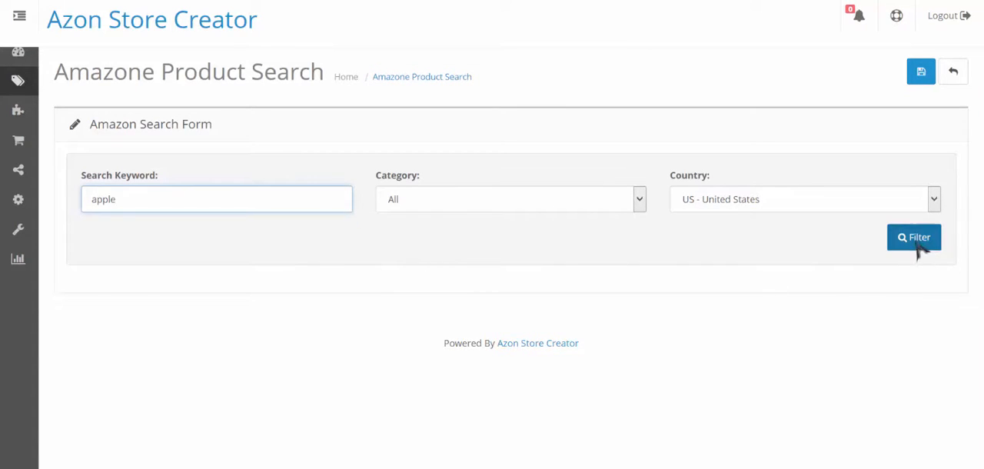
left_click(913, 237)
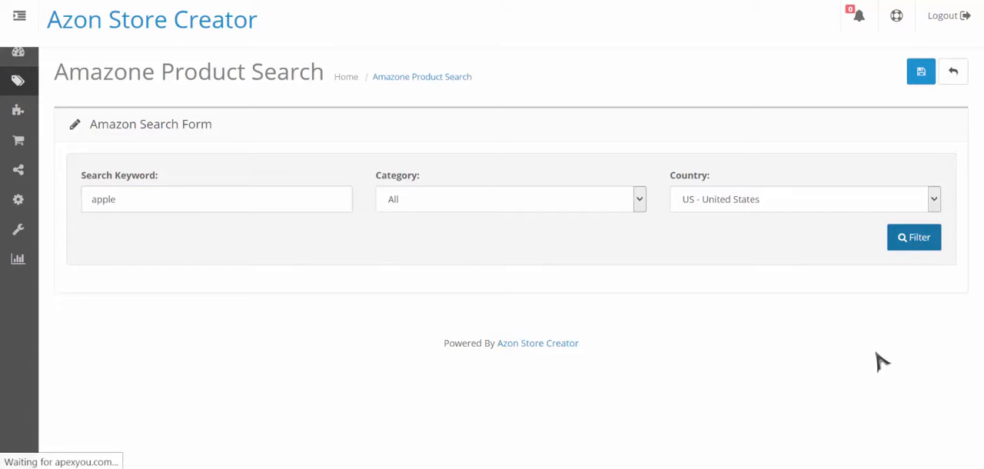
left_click(913, 237)
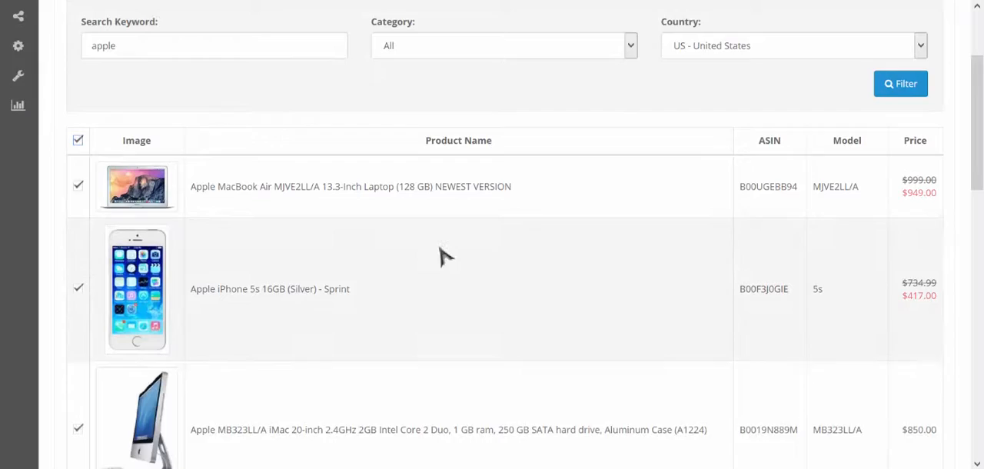
scroll("down", 3)
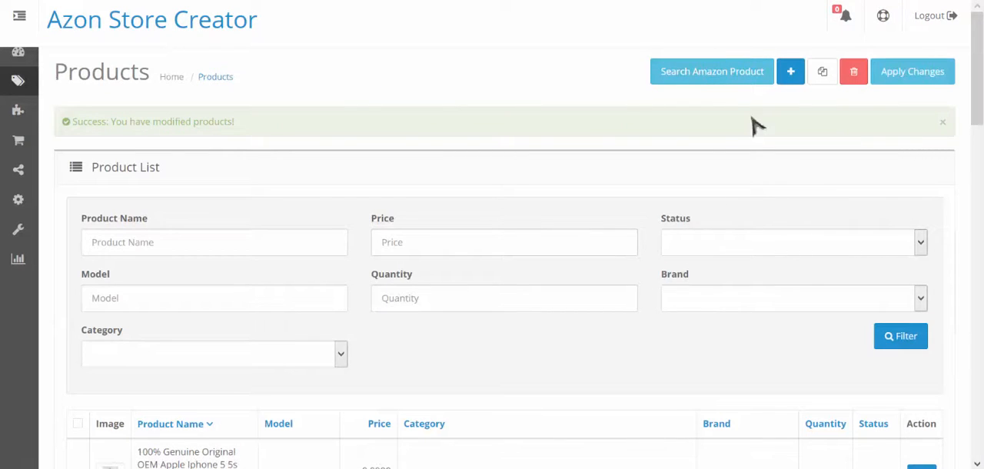
Search Amazon Video Games for xbox and save the selected items into Products.
left_click(710, 70)
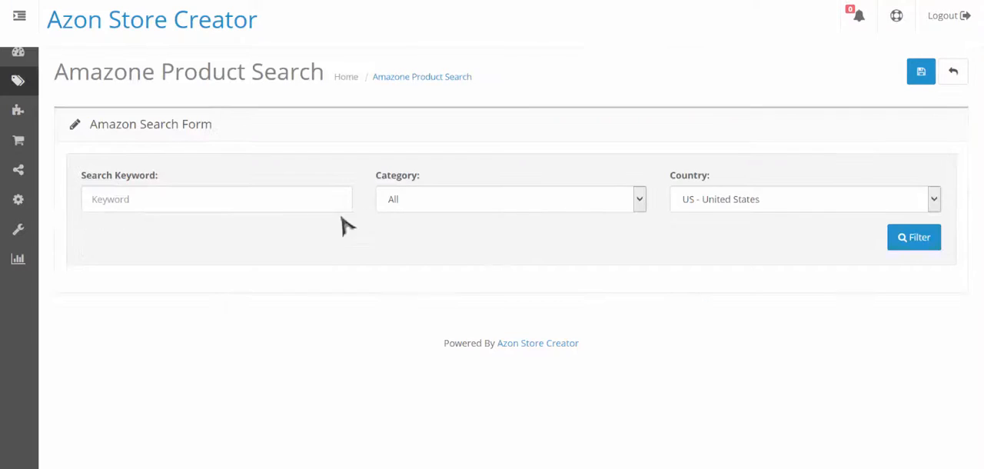
type("xbox")
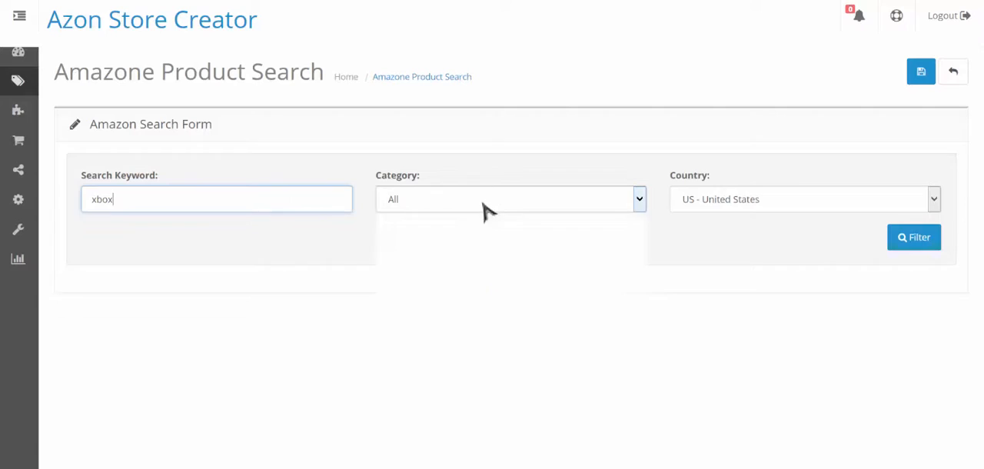
left_click(510, 200)
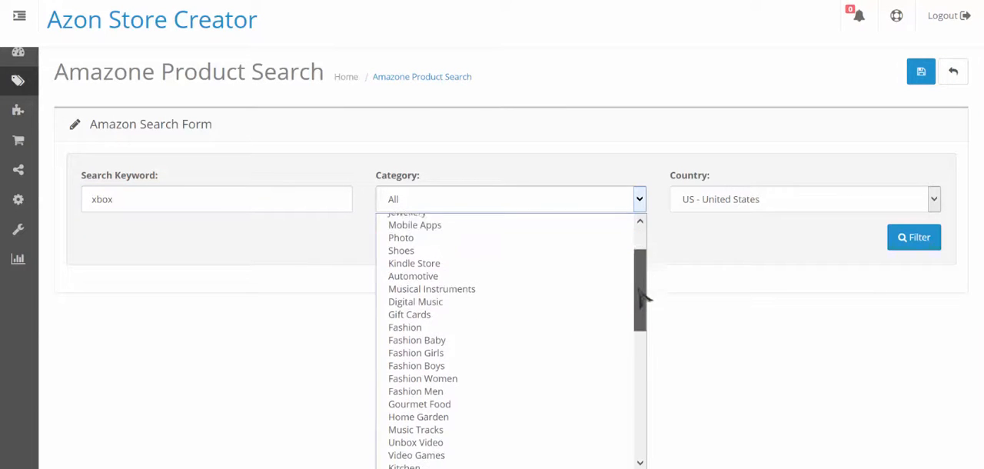
left_click(415, 455)
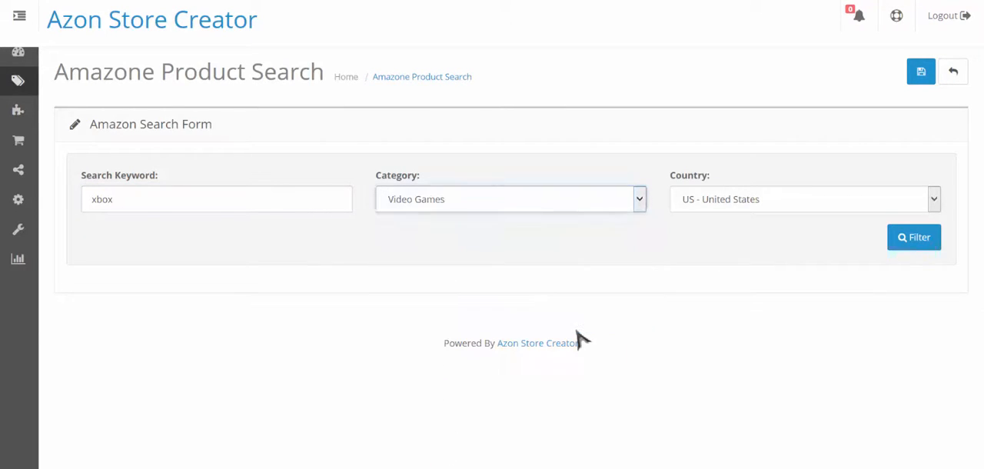
left_click(913, 237)
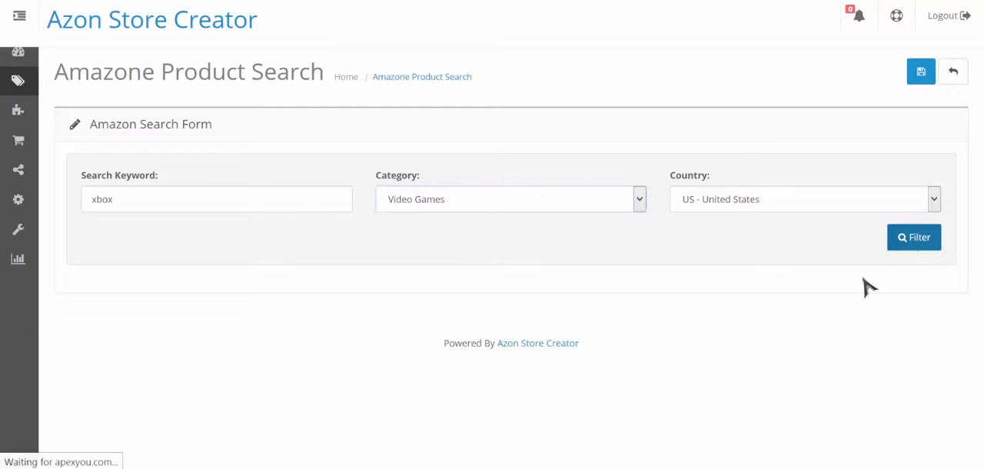
left_click(913, 236)
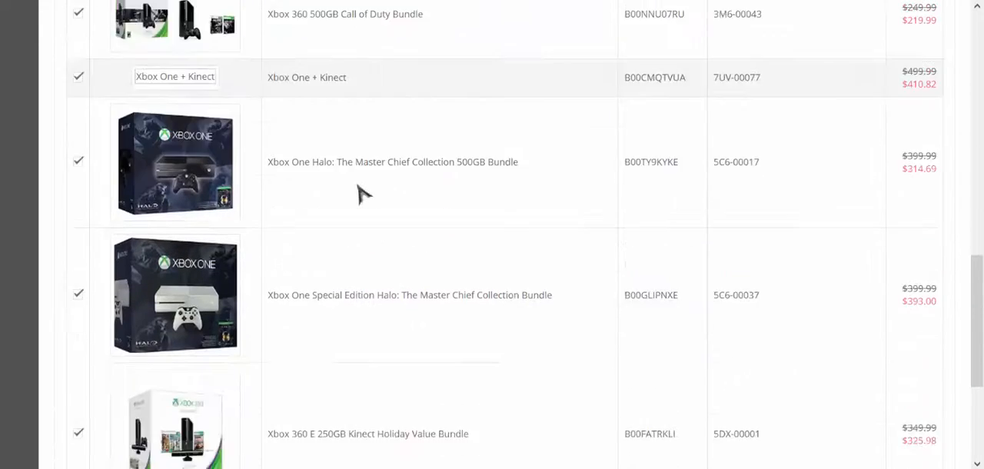
scroll("down", 3)
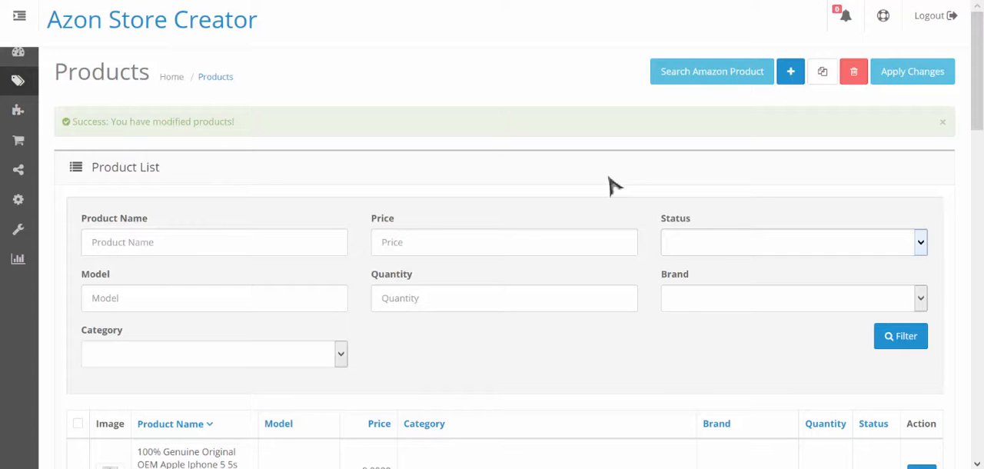
scroll("down", 3)
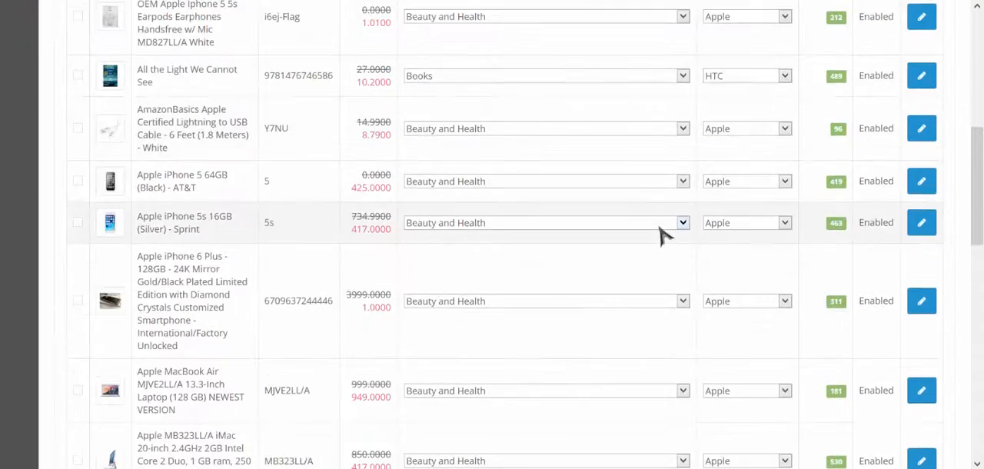
scroll("down", 3)
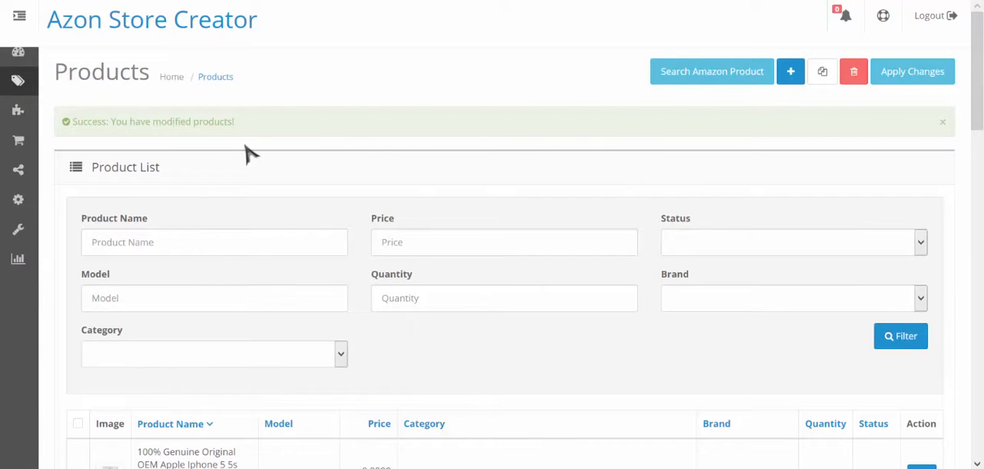
Reach System > Design > Layouts and start editing the Home layout.
left_click(18, 79)
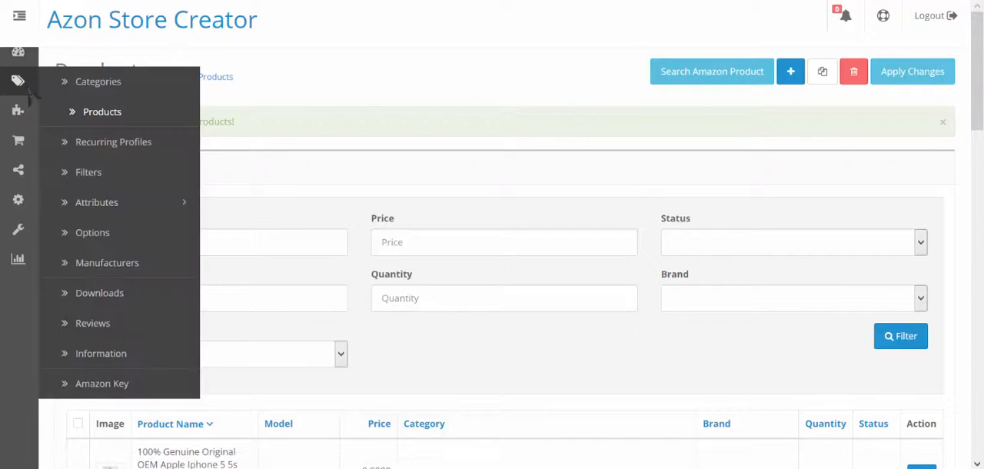
mouse_move(123, 203)
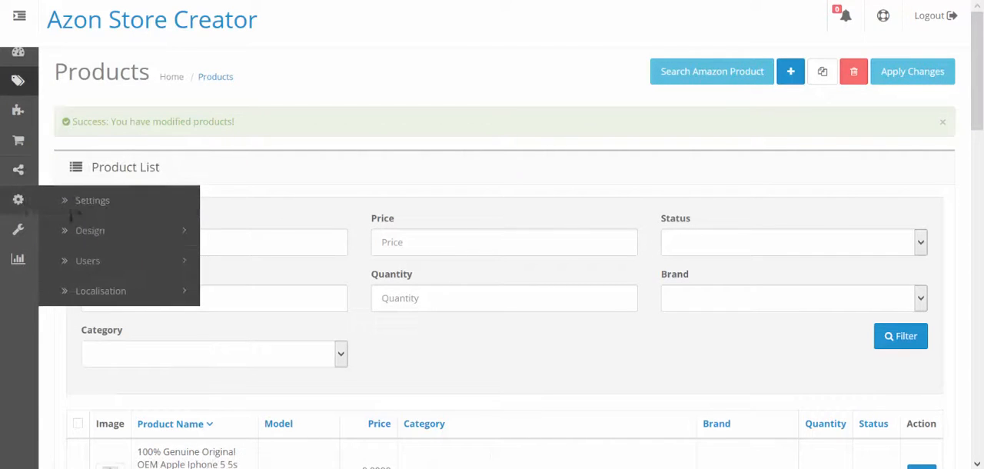
left_click(89, 230)
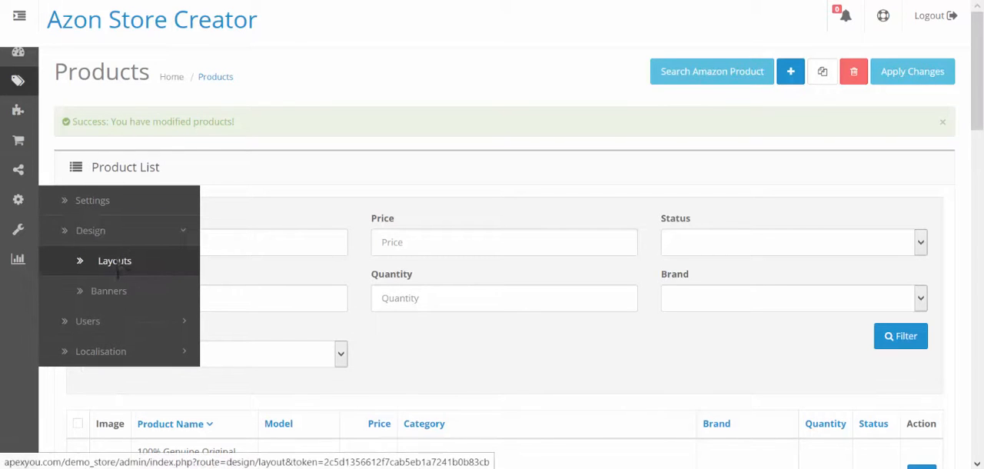
left_click(113, 260)
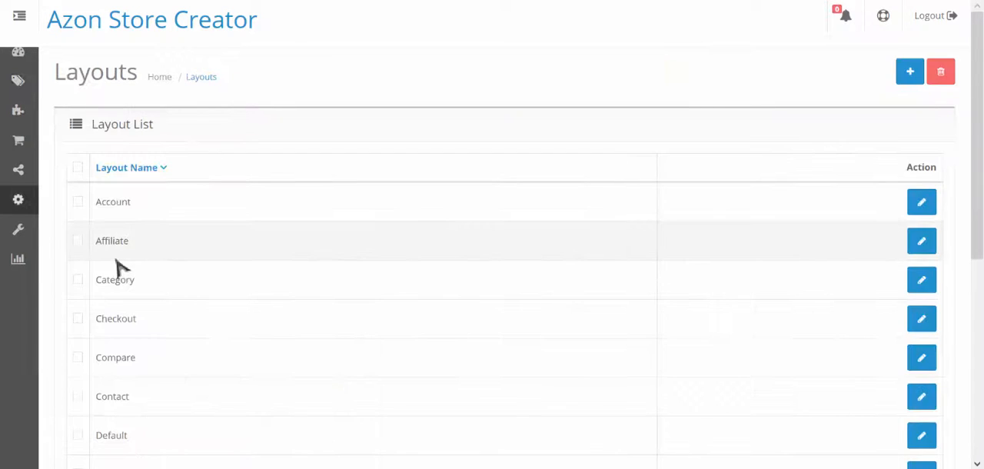
scroll("down", 3)
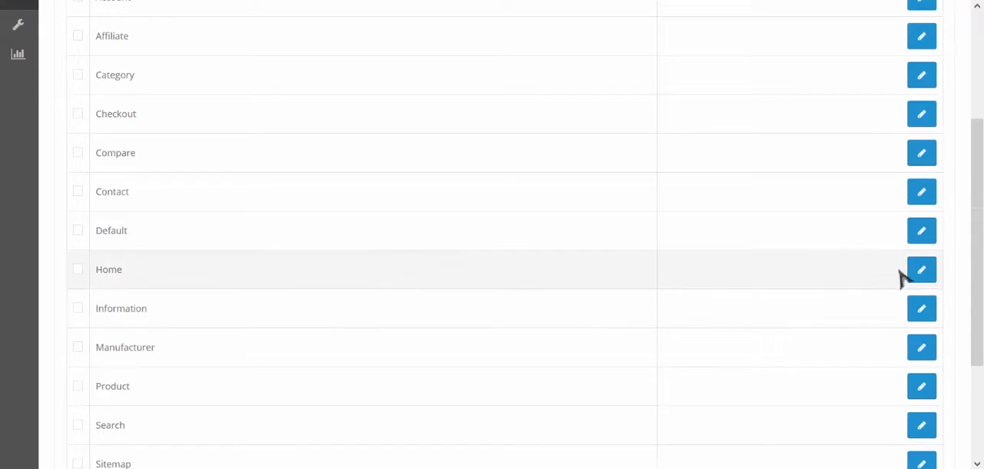
left_click(921, 269)
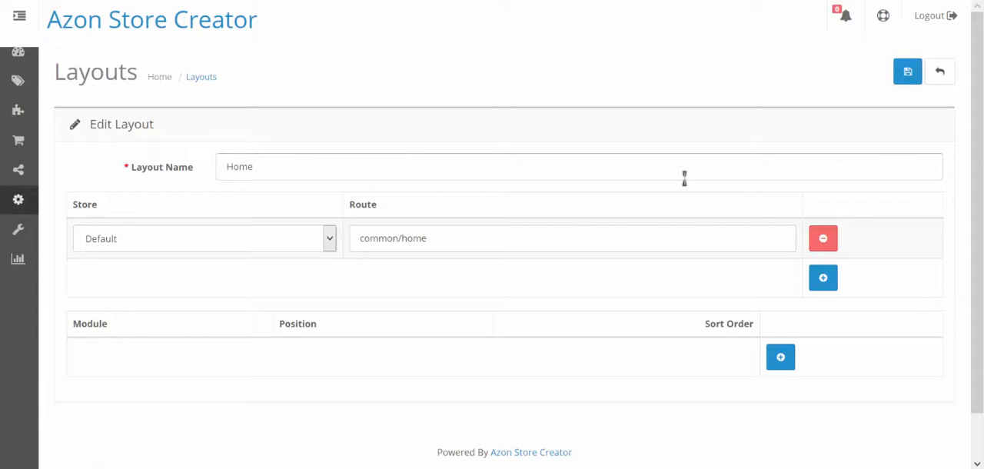
scroll("down", 3)
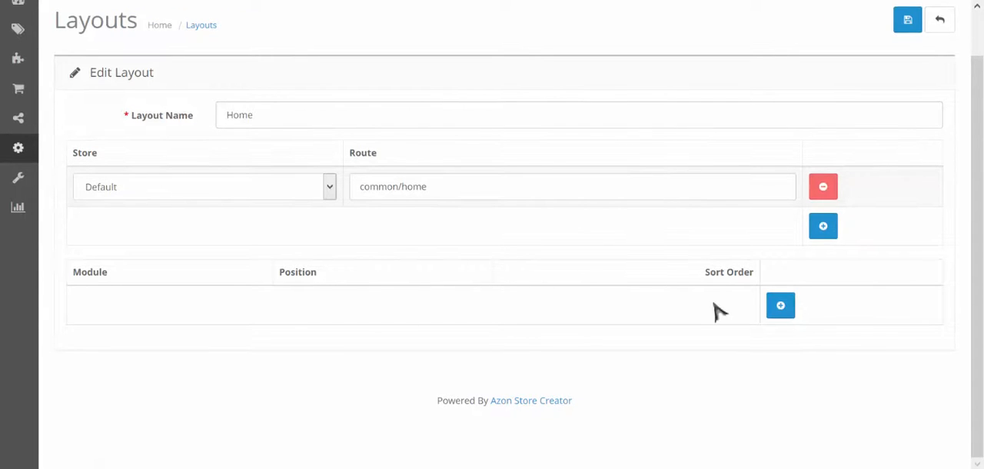
Add a Manufacturer module in Column Left at sort order 0, then add a second row.
left_click(781, 305)
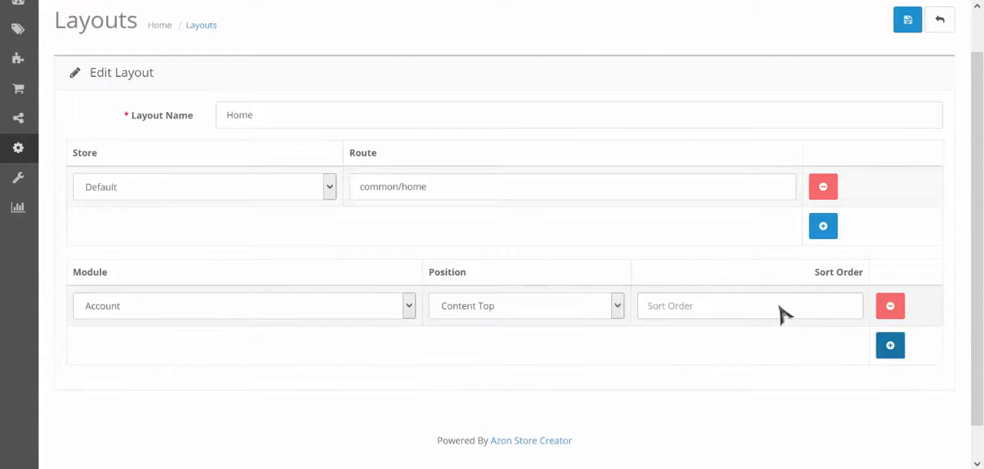
scroll("down", 3)
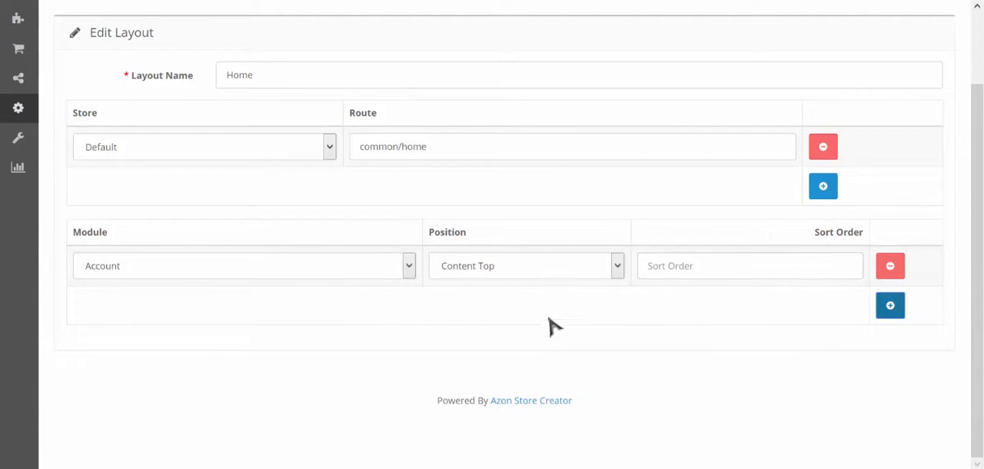
left_click(526, 265)
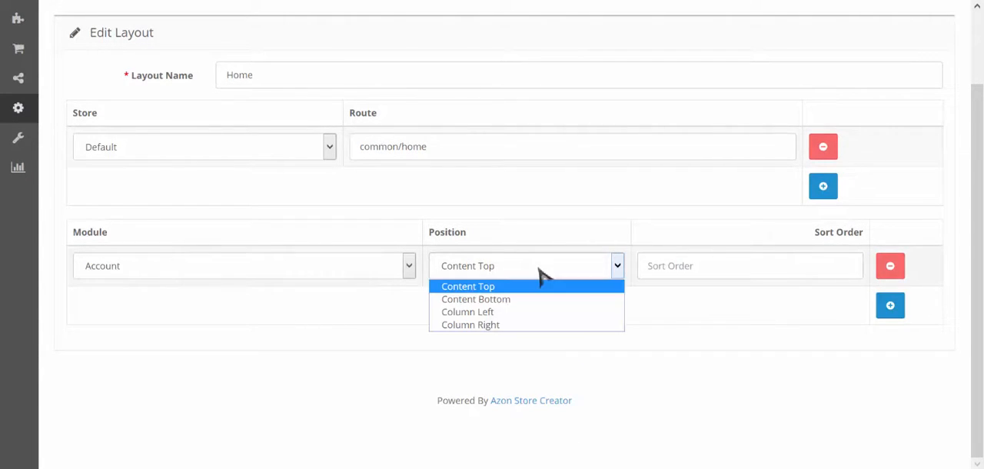
left_click(468, 311)
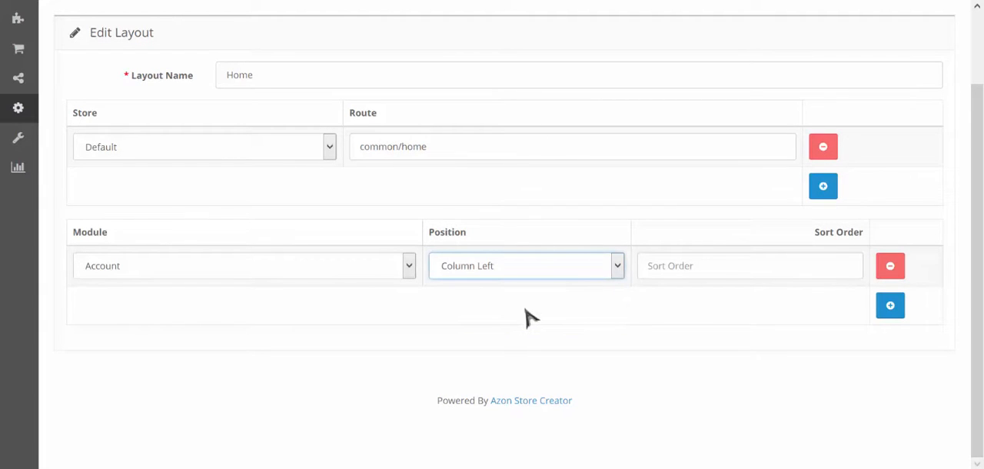
mouse_move(449, 295)
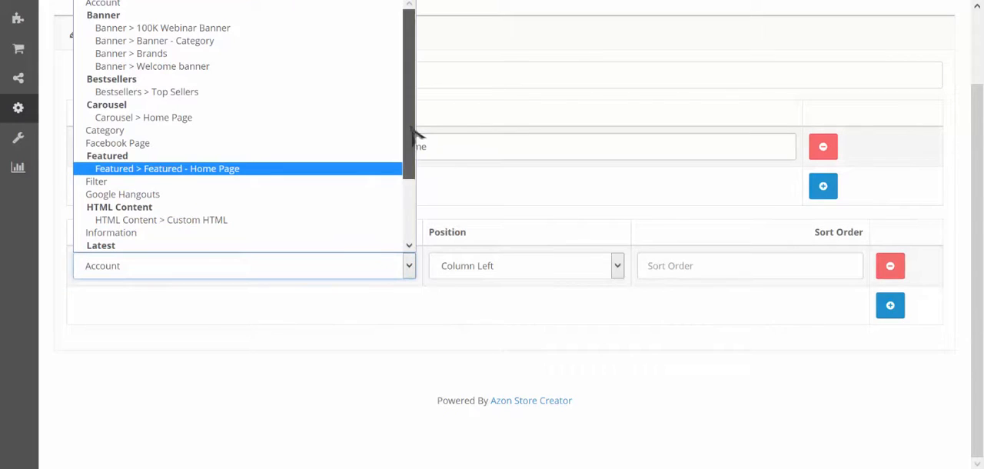
scroll("down", 3)
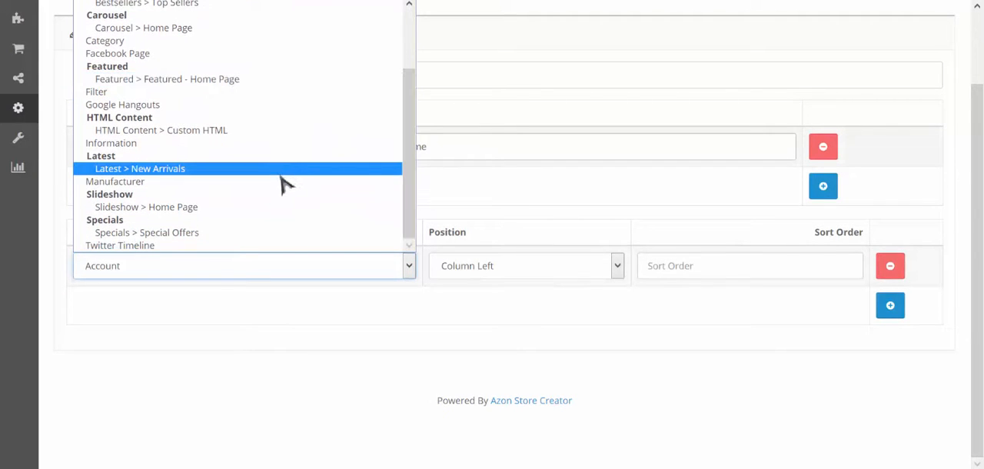
left_click(113, 182)
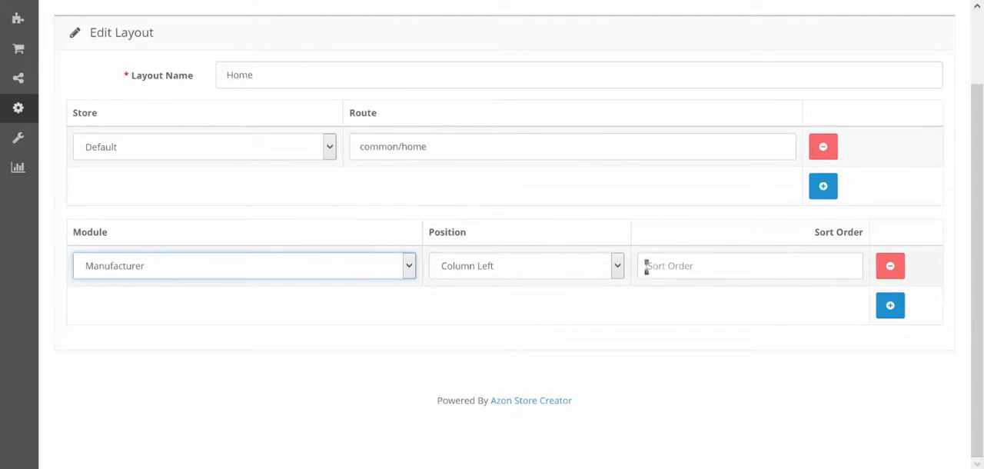
type("0")
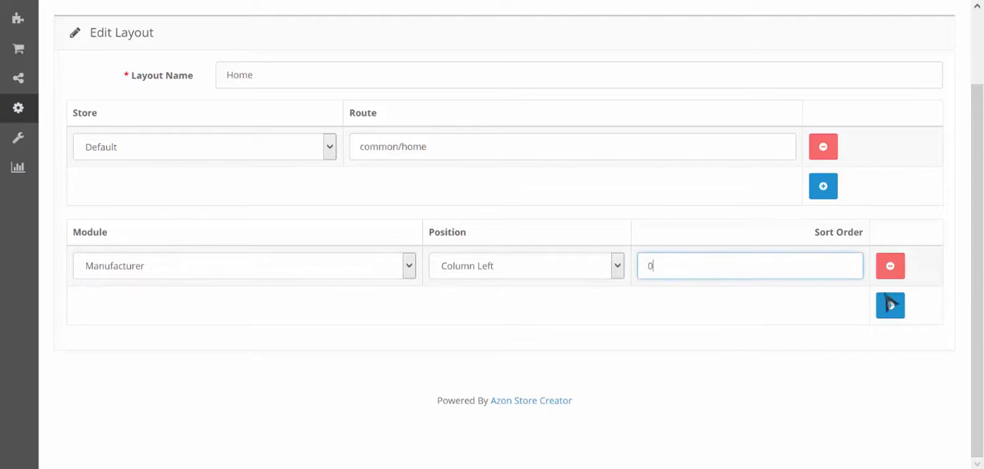
left_click(888, 304)
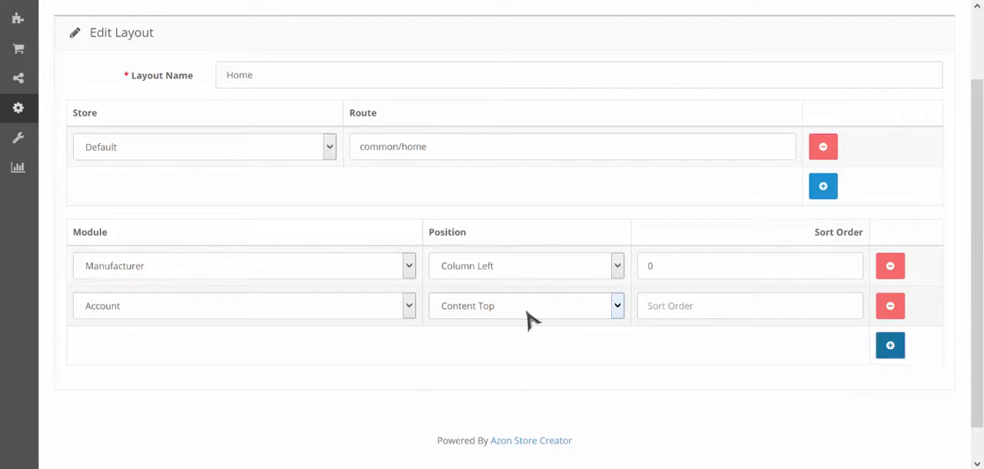
Set the Carousel row to Column Left with sort order 1 and add a new row.
left_click(245, 305)
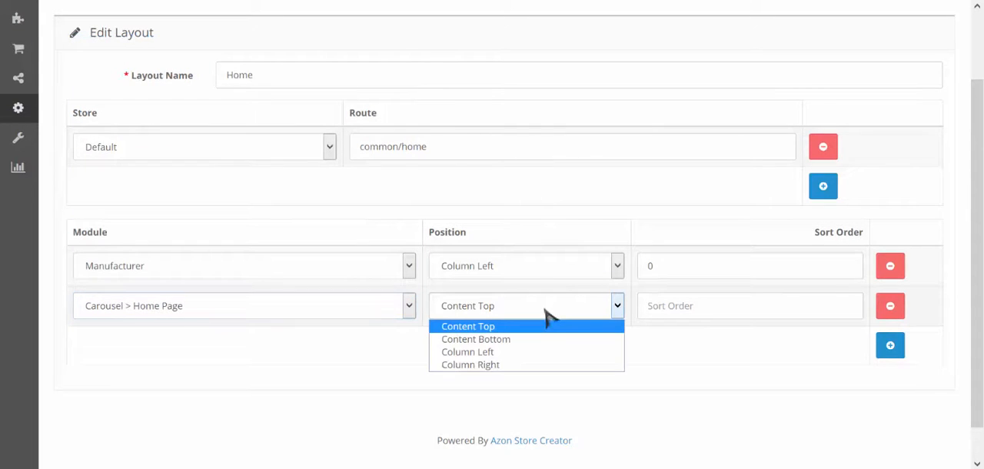
left_click(467, 351)
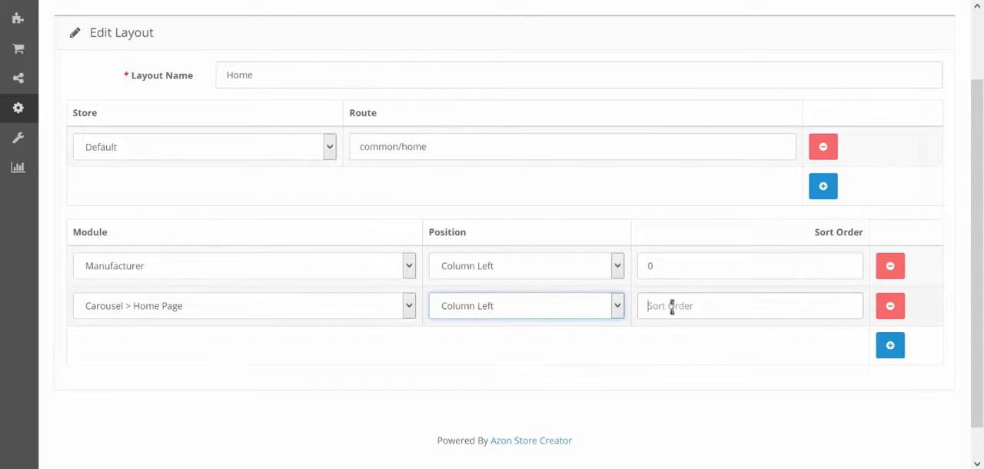
type("1")
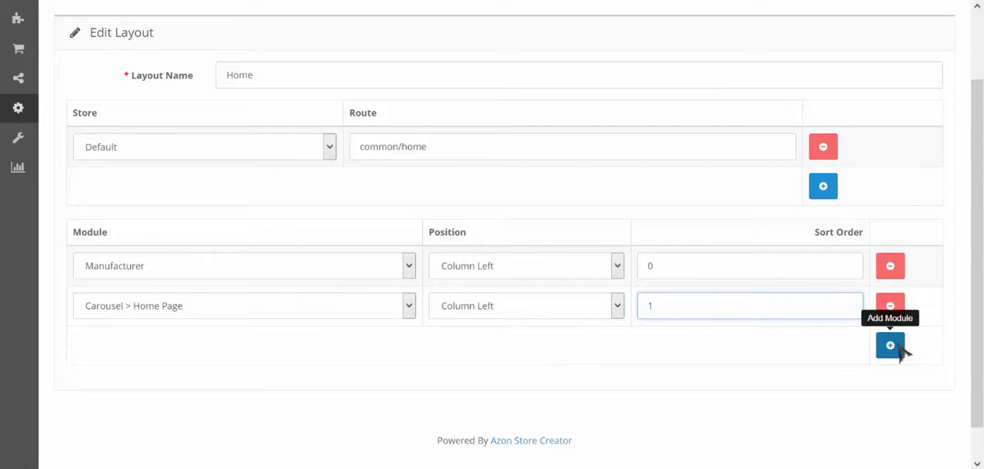
left_click(888, 344)
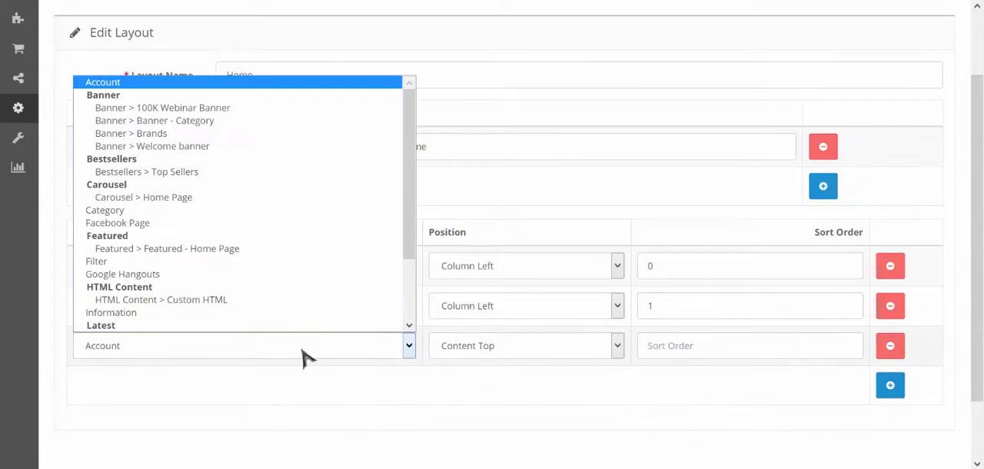
Add Facebook Page and Twitter Timeline rows in Column Left, Twitter at sort order 3.
left_click(117, 222)
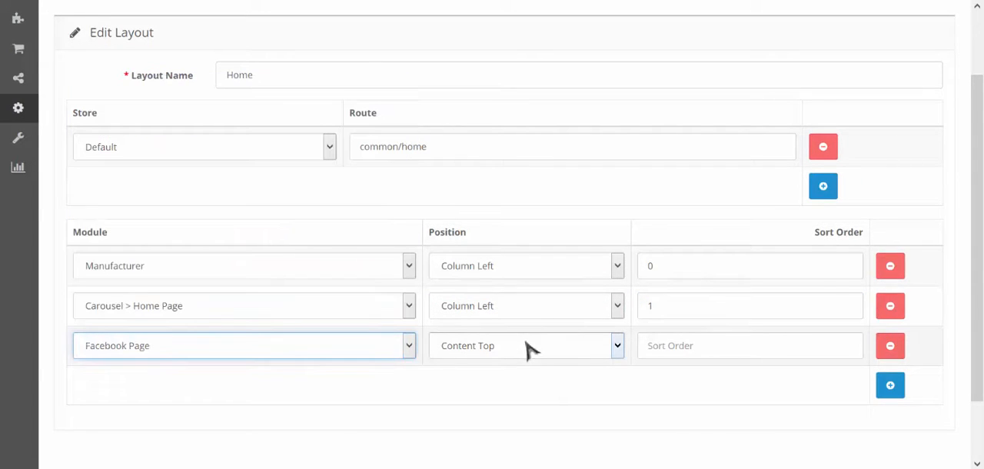
left_click(526, 345)
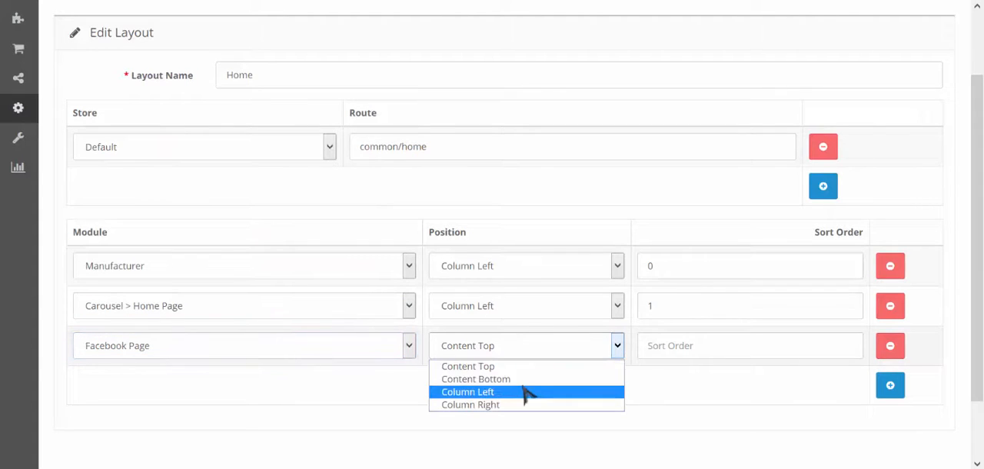
left_click(467, 391)
type("2")
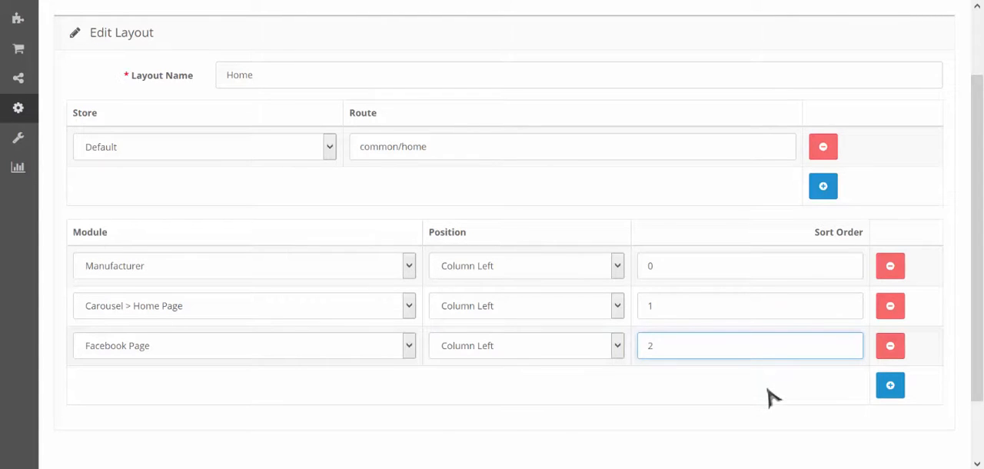
left_click(888, 385)
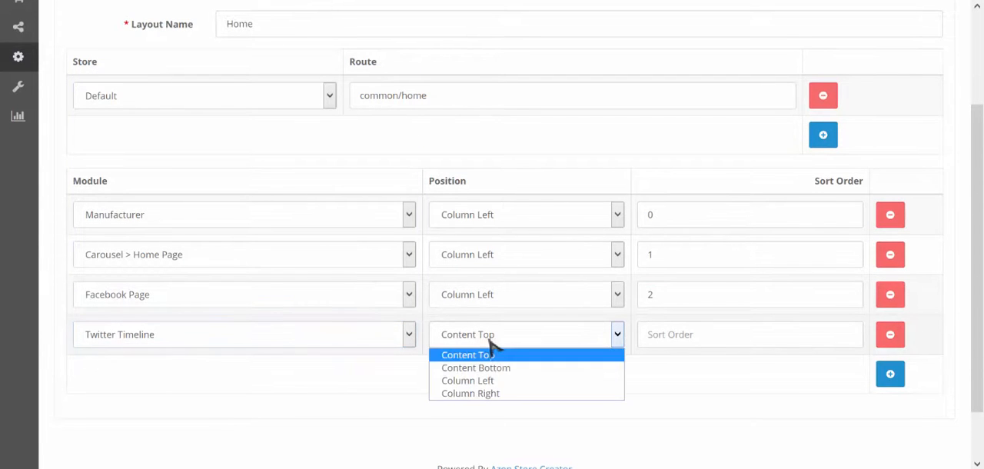
left_click(468, 381)
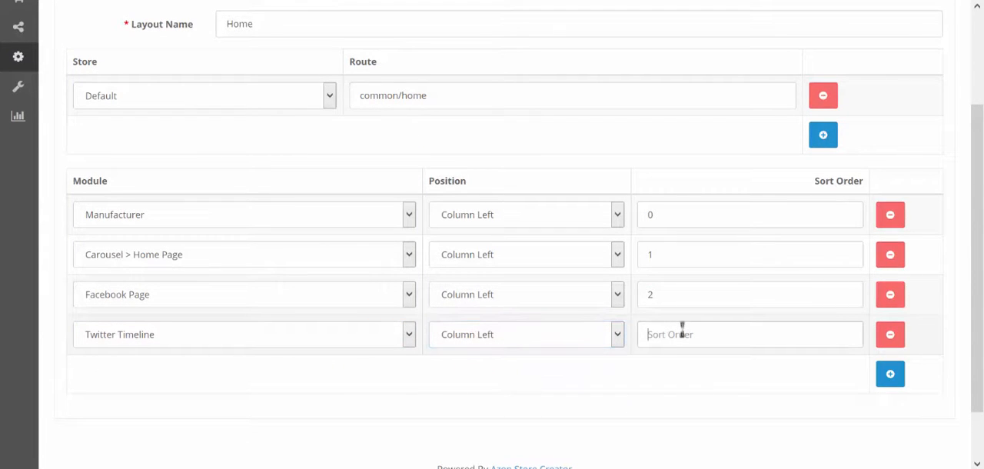
type("3")
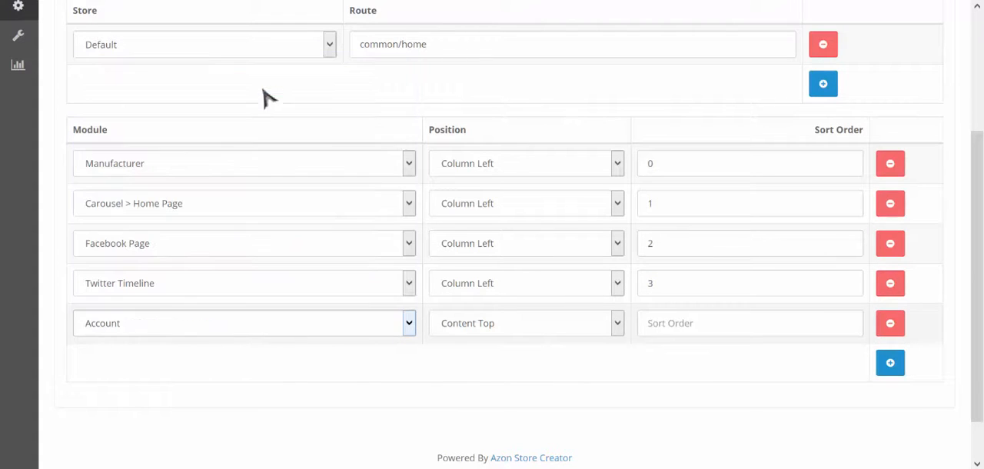
Set 100K Webinar Banner at order 4 and Google Hangouts at 5, both Column Left.
left_click(244, 323)
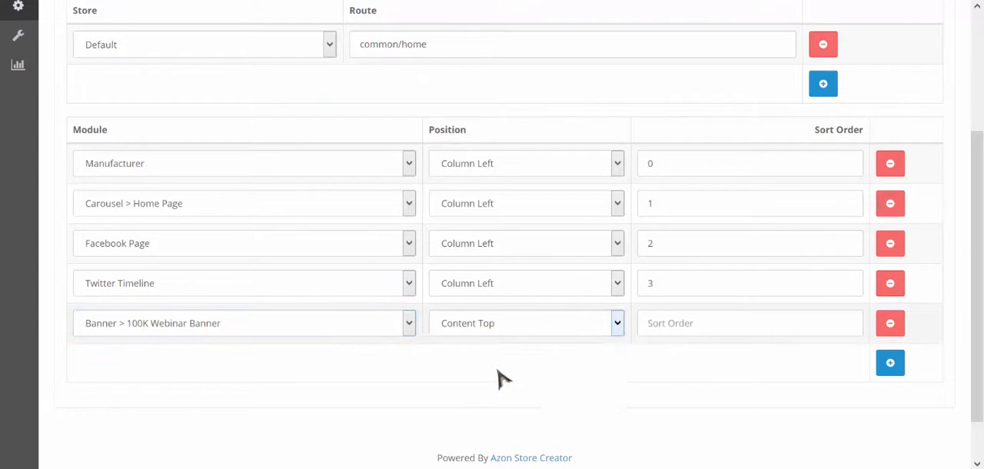
type("4")
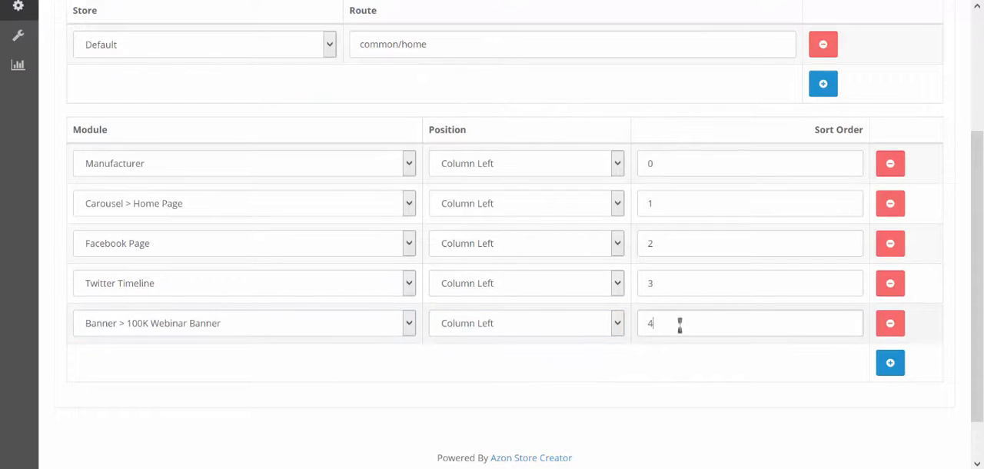
left_click(751, 323)
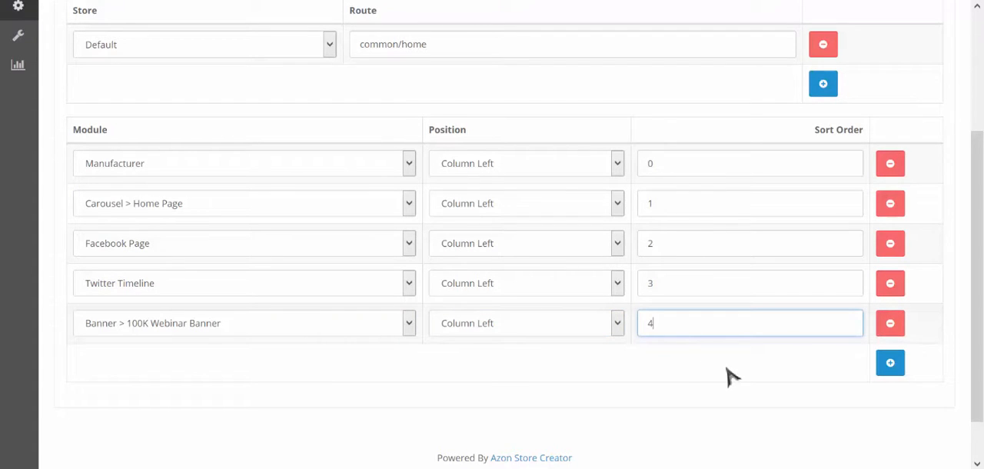
mouse_move(846, 369)
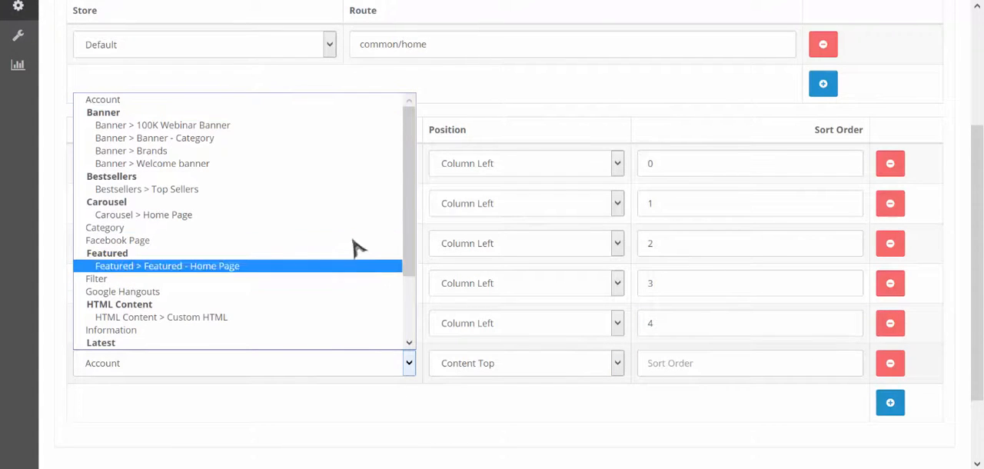
mouse_move(342, 278)
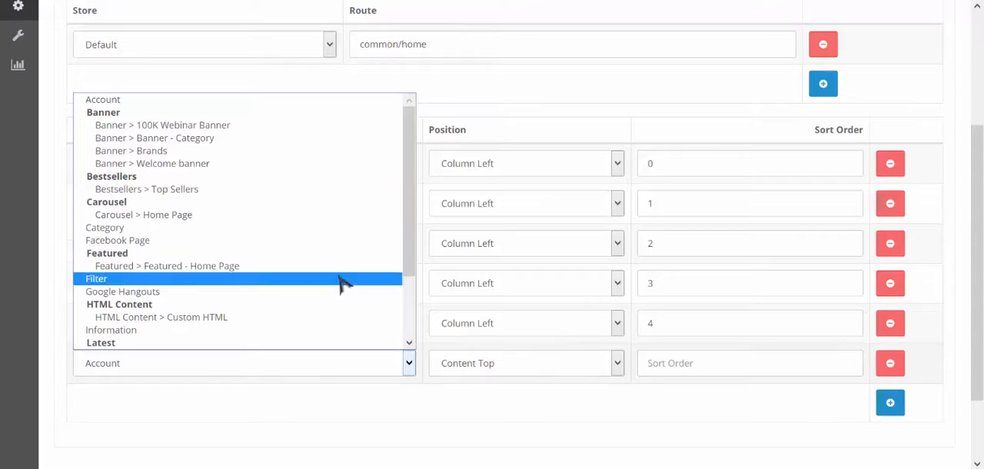
left_click(123, 292)
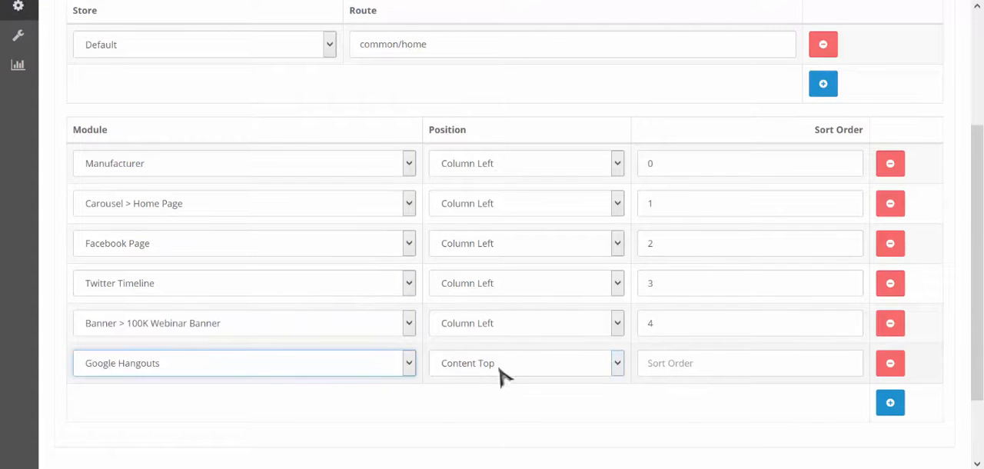
left_click(525, 363)
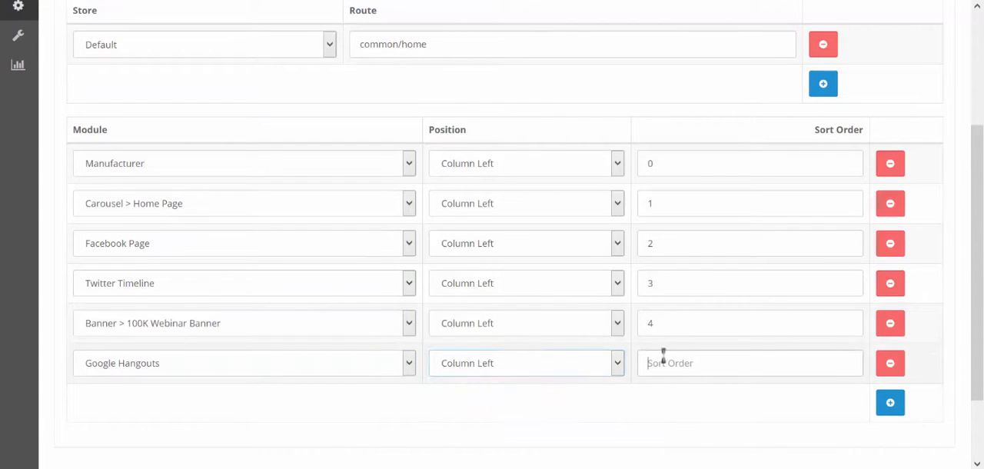
type("5")
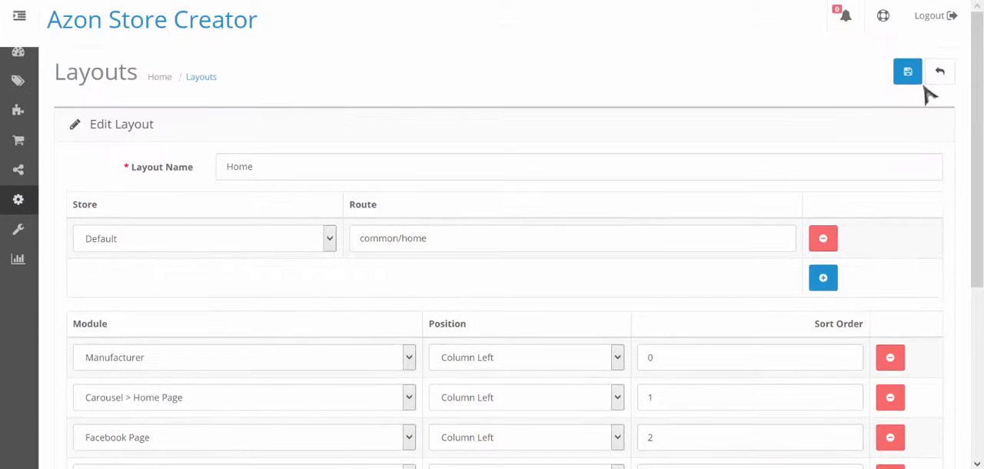
Save the Home layout changes and reopen Home from the Layout List for editing.
left_click(907, 71)
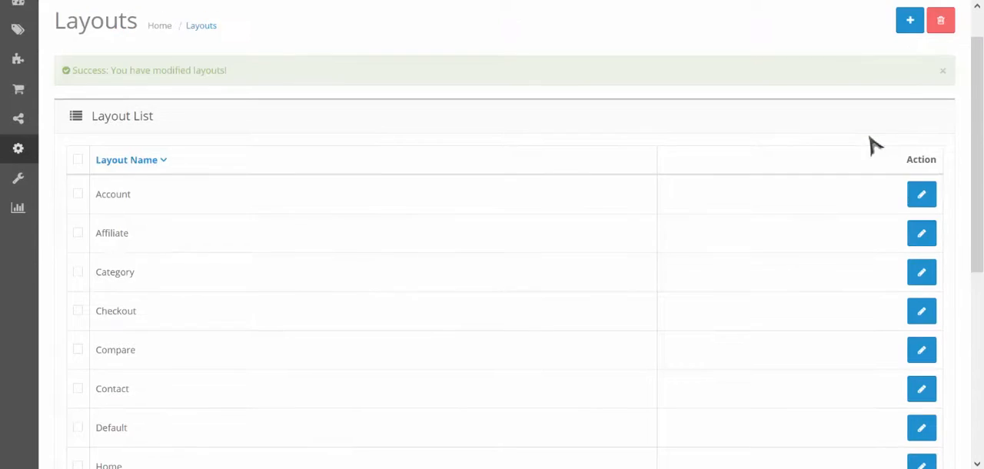
scroll("down", 3)
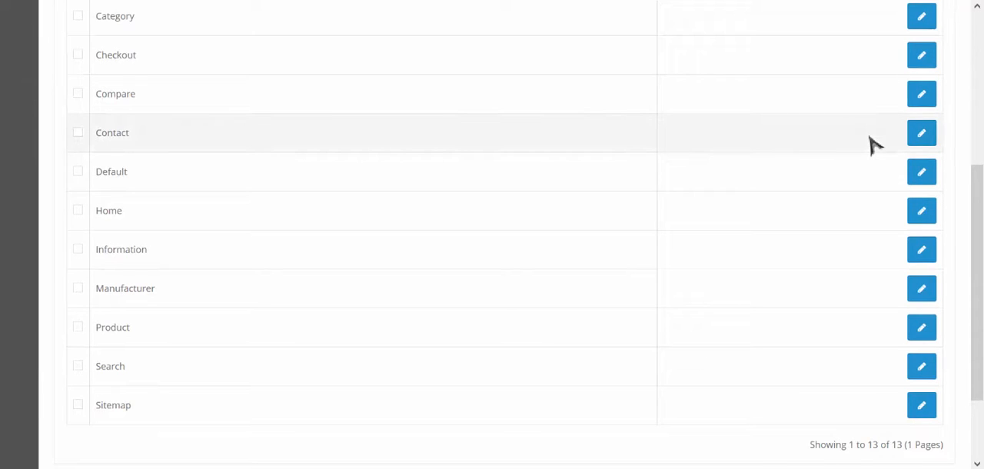
scroll("down", 3)
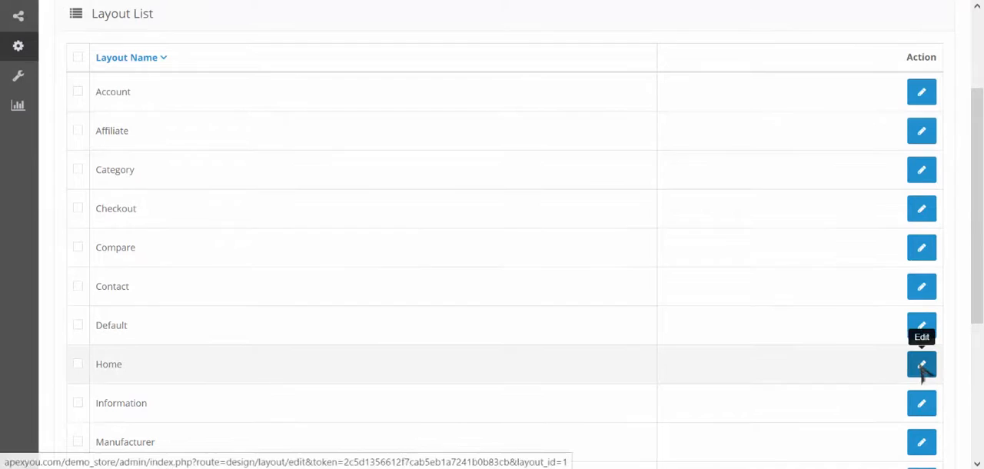
left_click(921, 363)
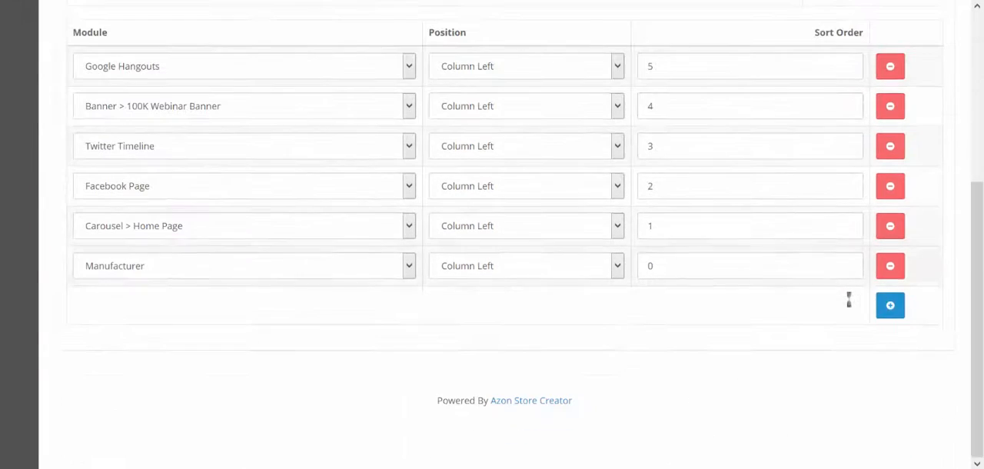
Add Content Top rows for the Welcome banner, Slideshow and Latest New Arrivals at order 2.
left_click(889, 304)
type("0")
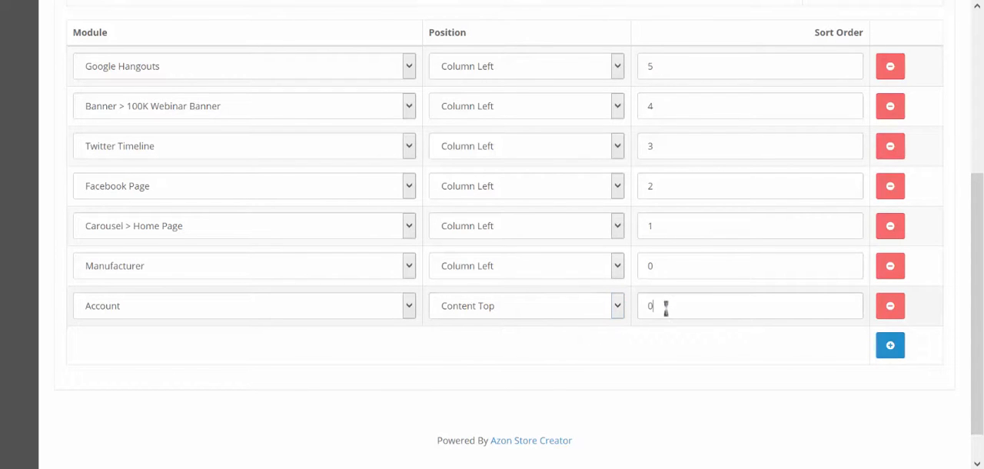
left_click(244, 304)
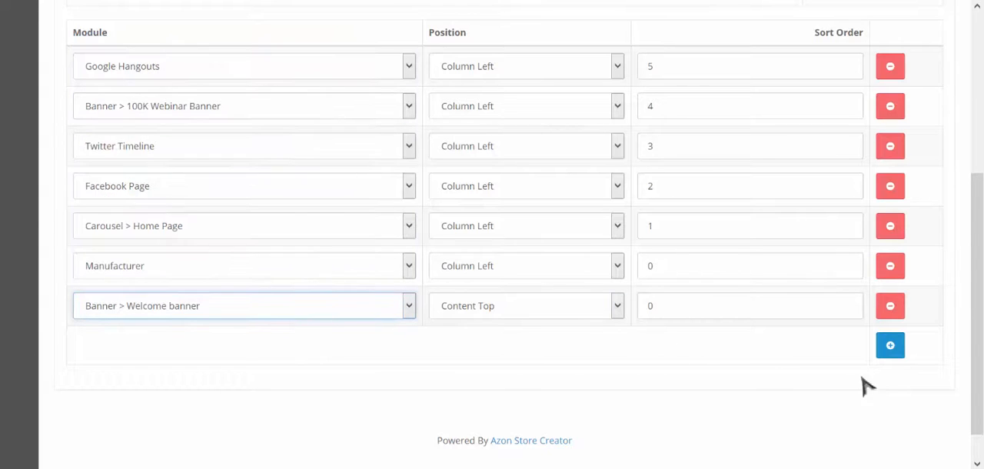
left_click(889, 345)
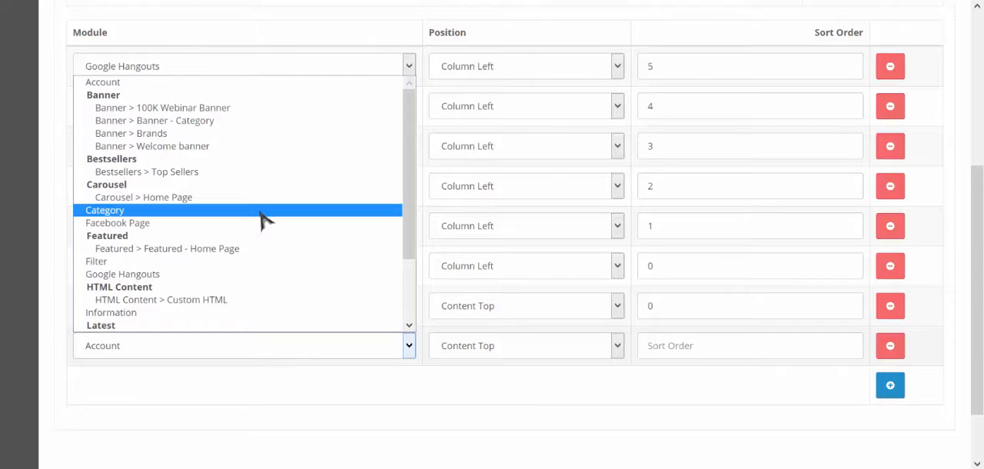
mouse_move(396, 218)
type("1")
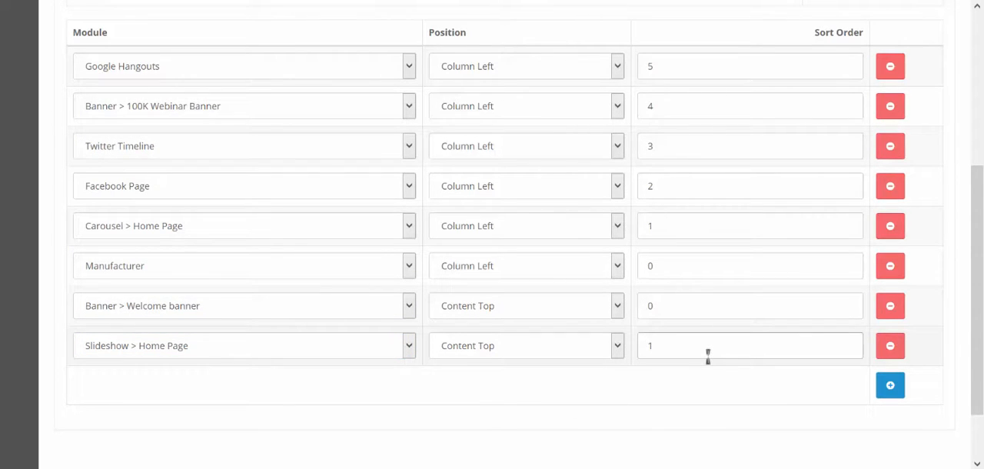
left_click(750, 345)
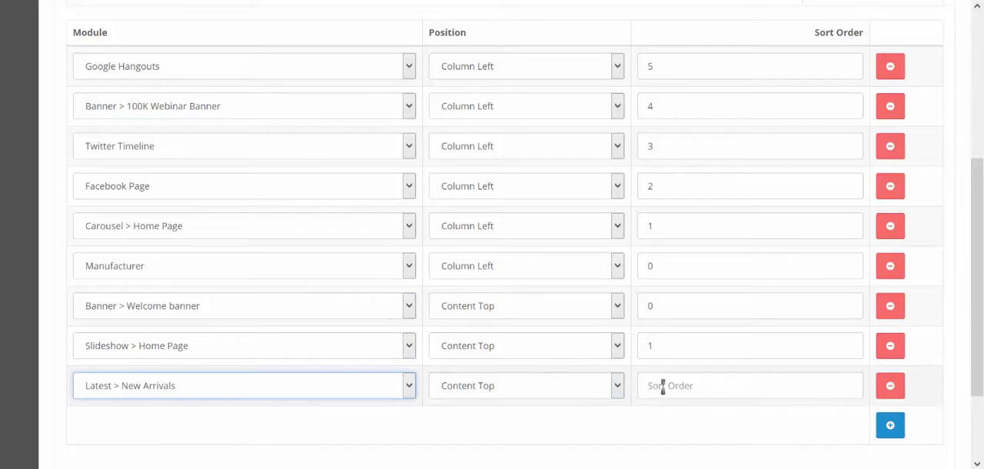
type("2")
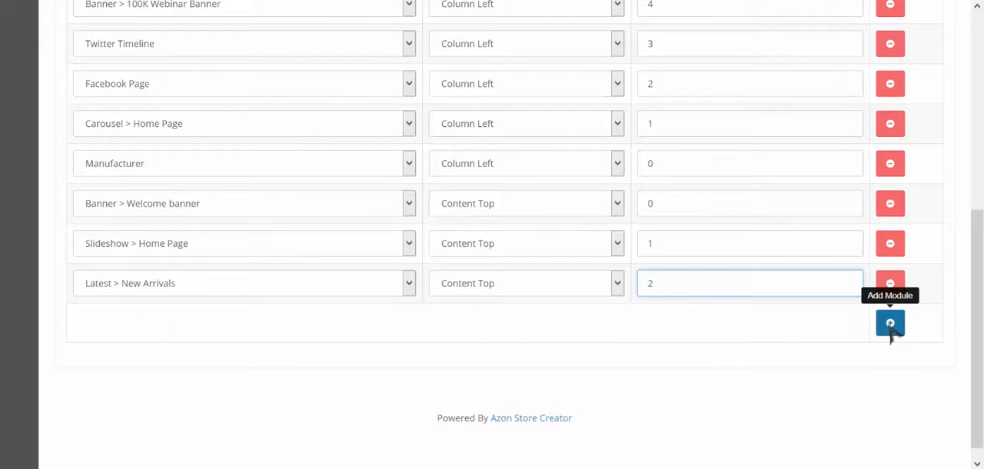
Add Content Top rows for Specials at order 3 and Featured Home Page at 4.
left_click(889, 323)
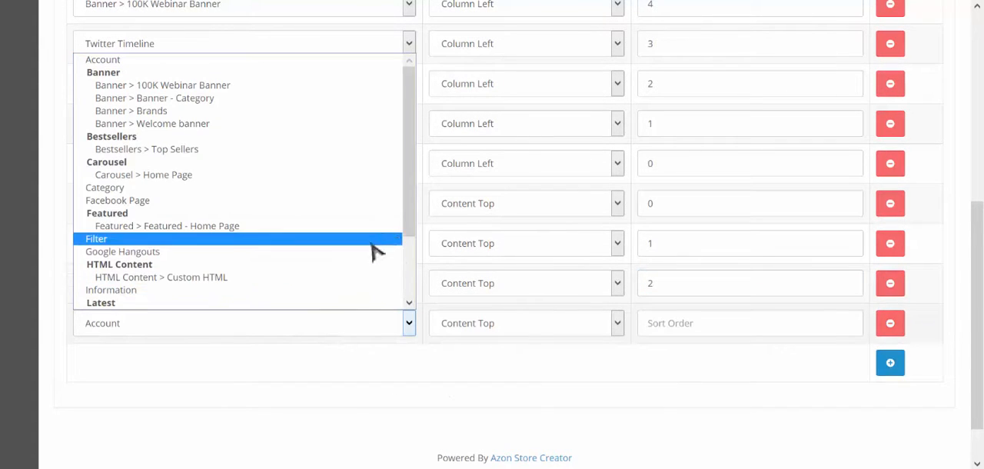
scroll("down", 3)
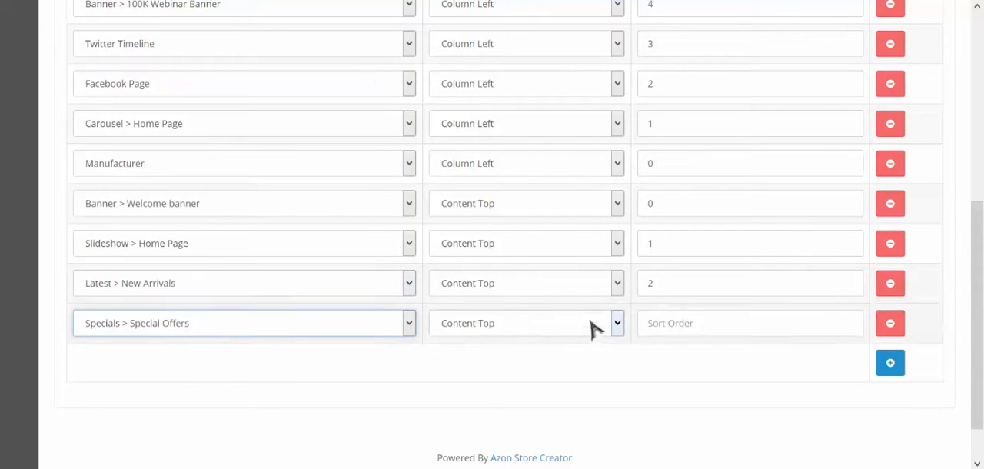
type("3")
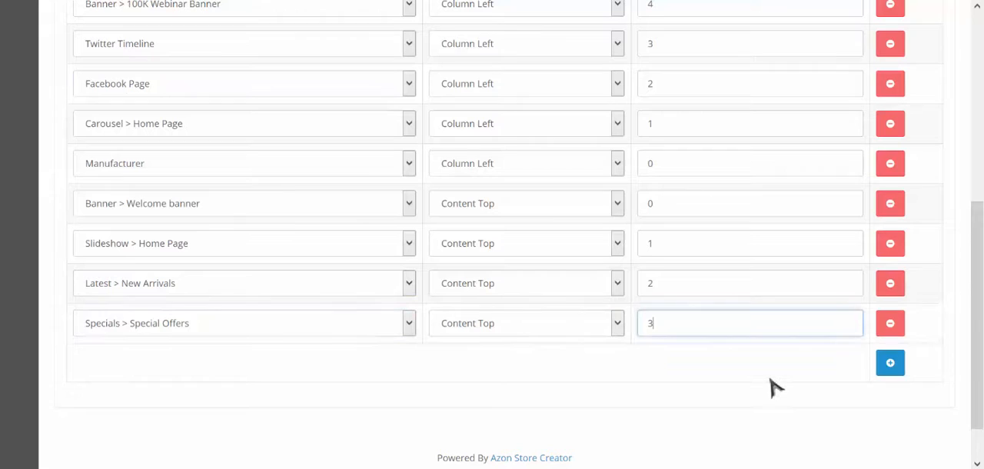
mouse_move(889, 362)
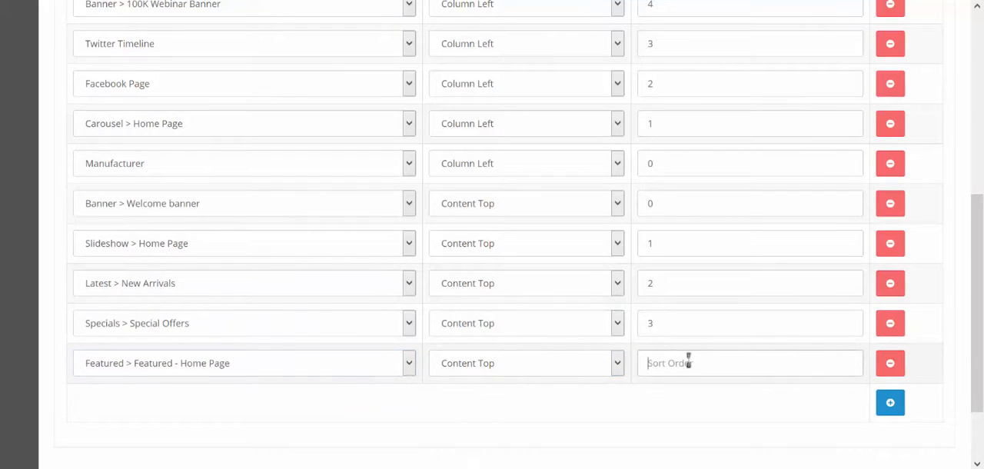
type("4")
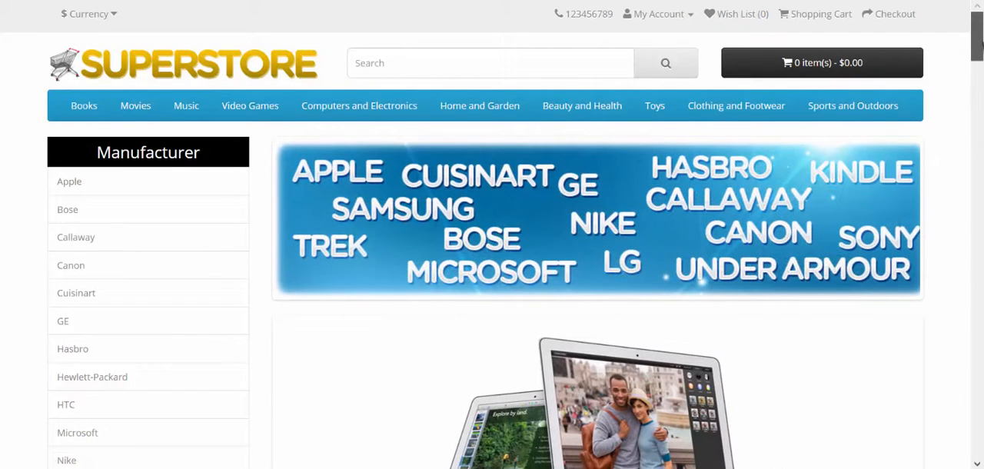
scroll("down", 3)
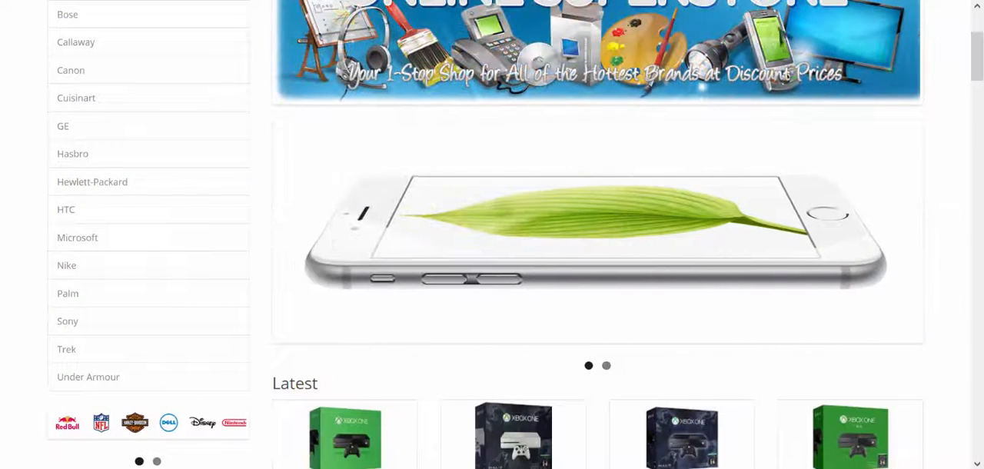
scroll("down", 3)
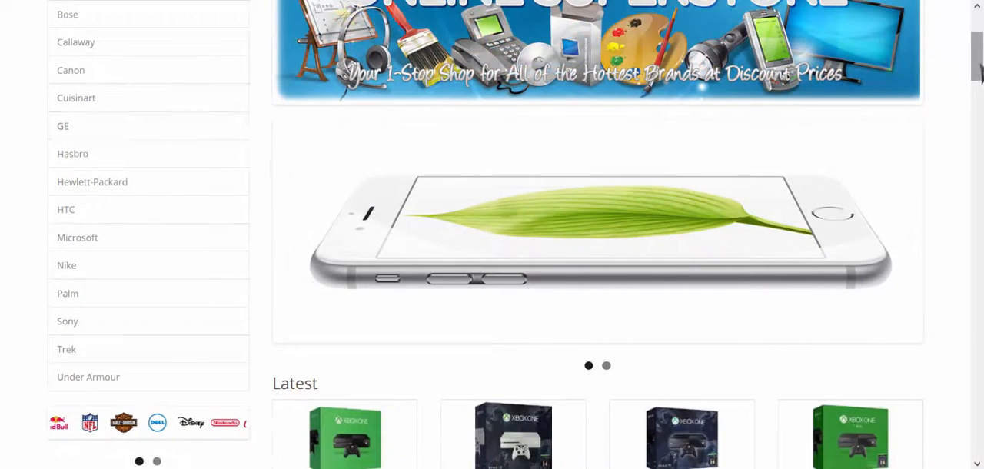
scroll("down", 3)
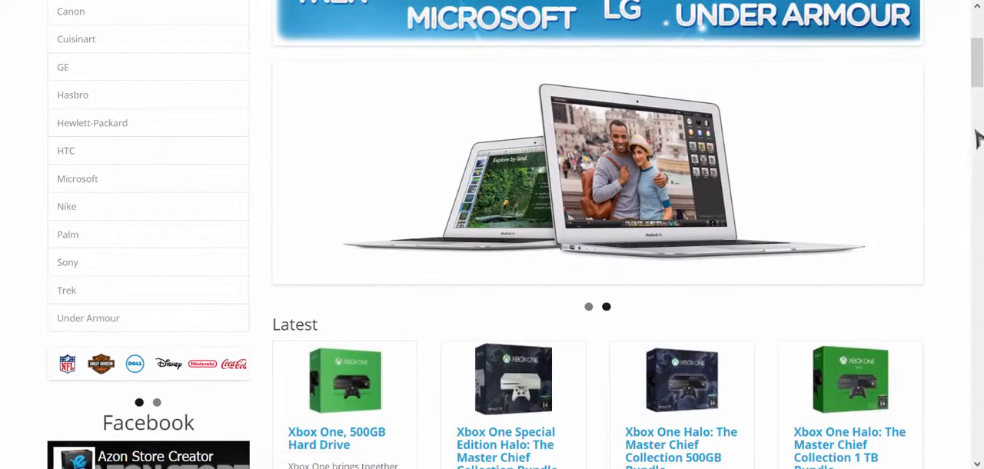
scroll("down", 3)
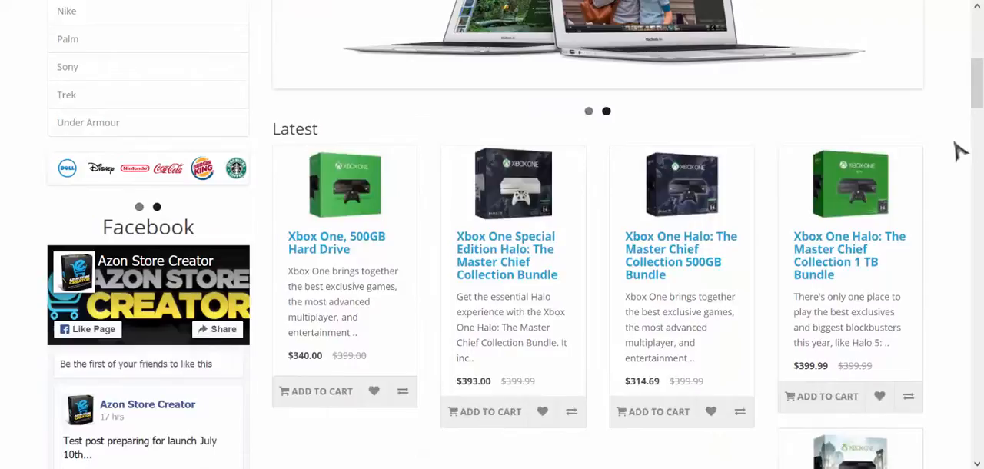
scroll("up", 3)
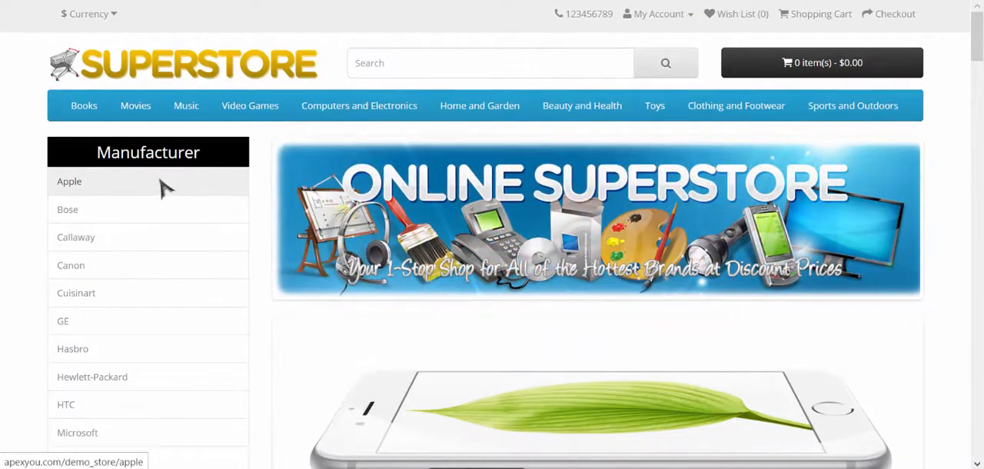
mouse_move(359, 105)
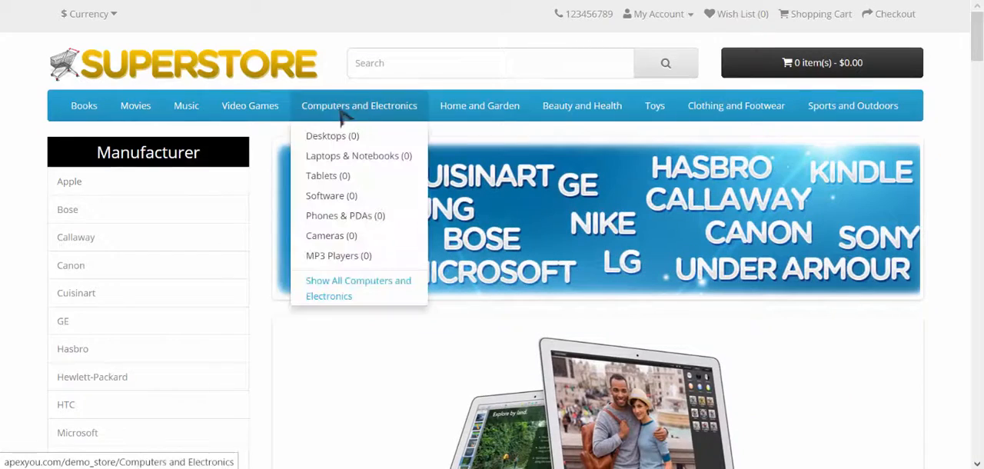
left_click(83, 105)
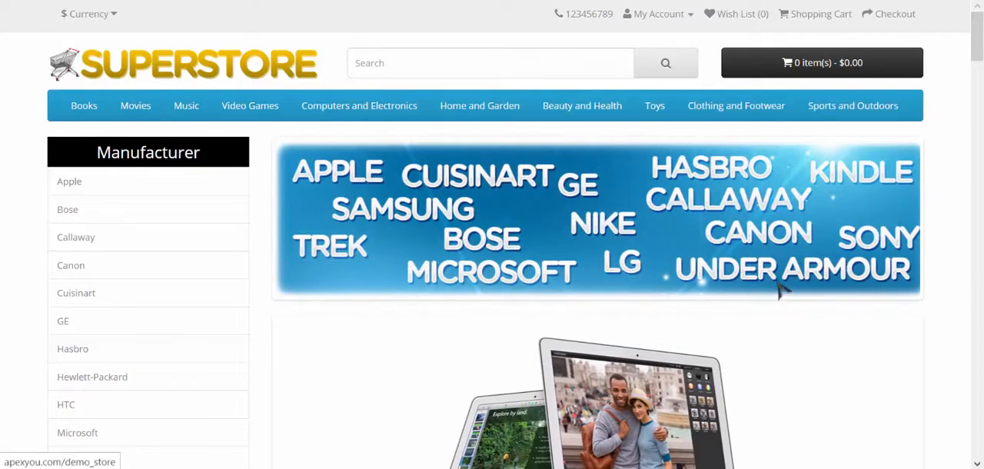
Browse the Books category to Down the Rabbit Hole and show its Amazon Reviews.
left_click(83, 105)
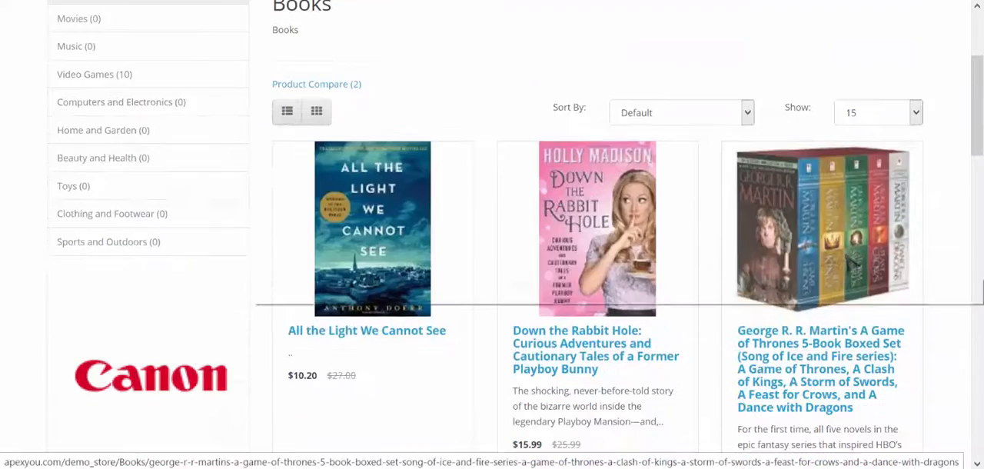
scroll("down", 3)
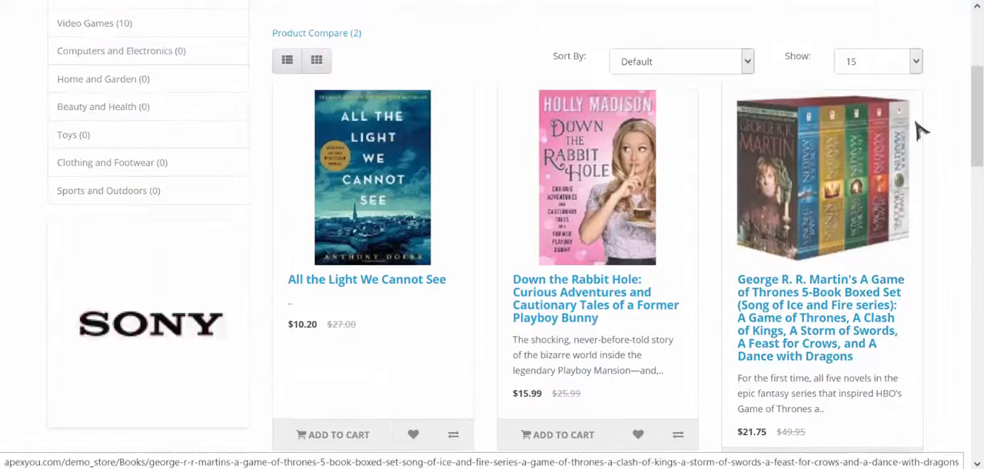
scroll("down", 3)
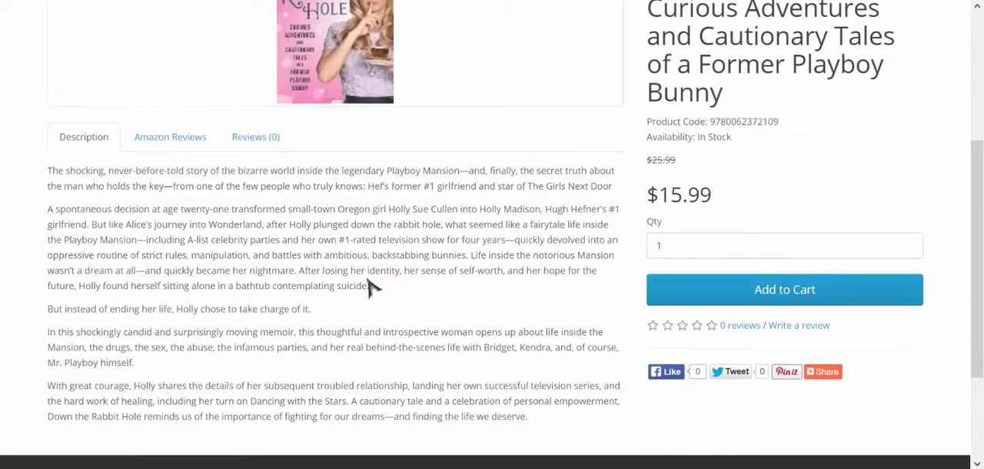
scroll("down", 3)
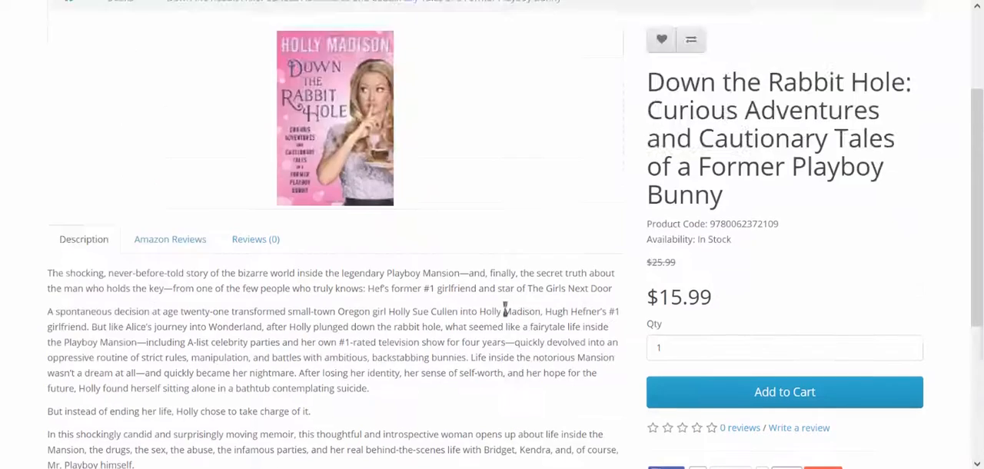
left_click(169, 239)
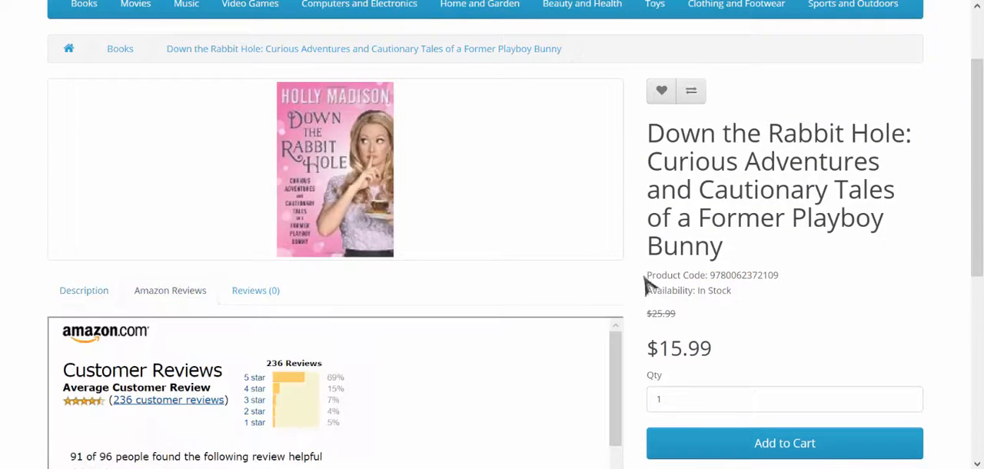
scroll("down", 3)
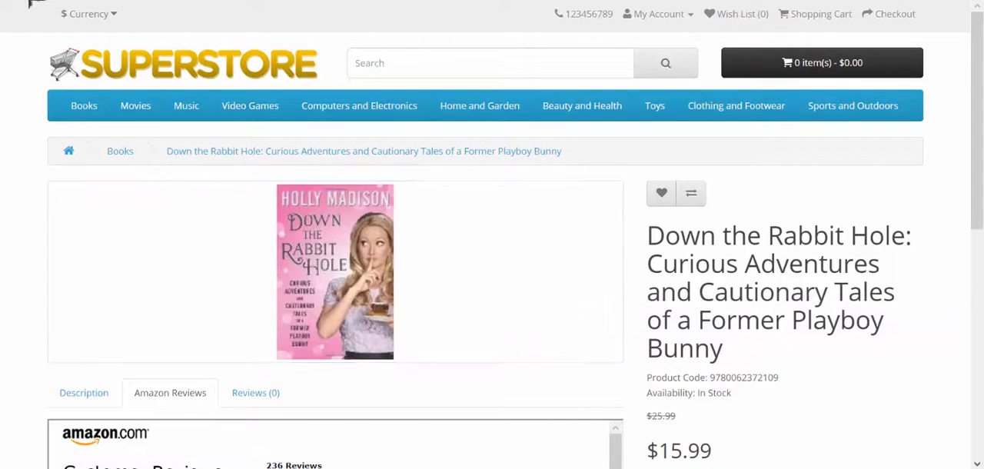
From the Books listing, compare the three chosen books in the Product Comparison table.
left_click(120, 151)
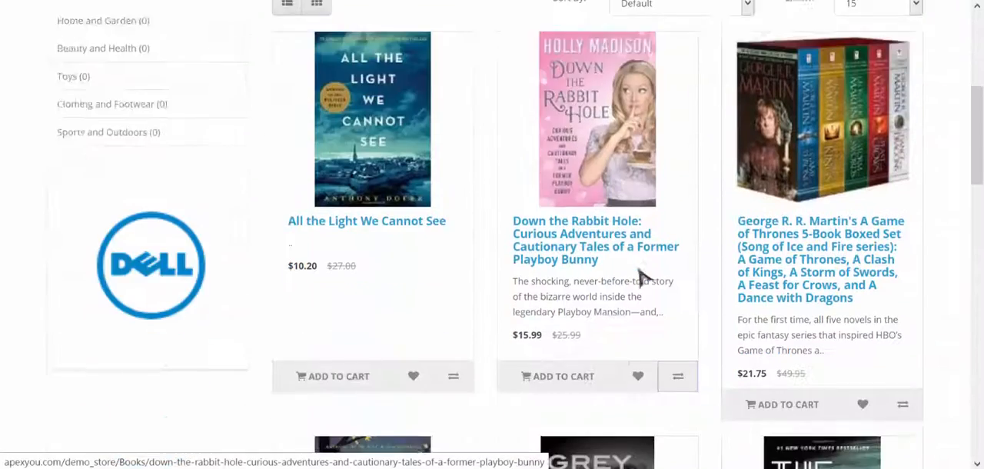
scroll("down", 3)
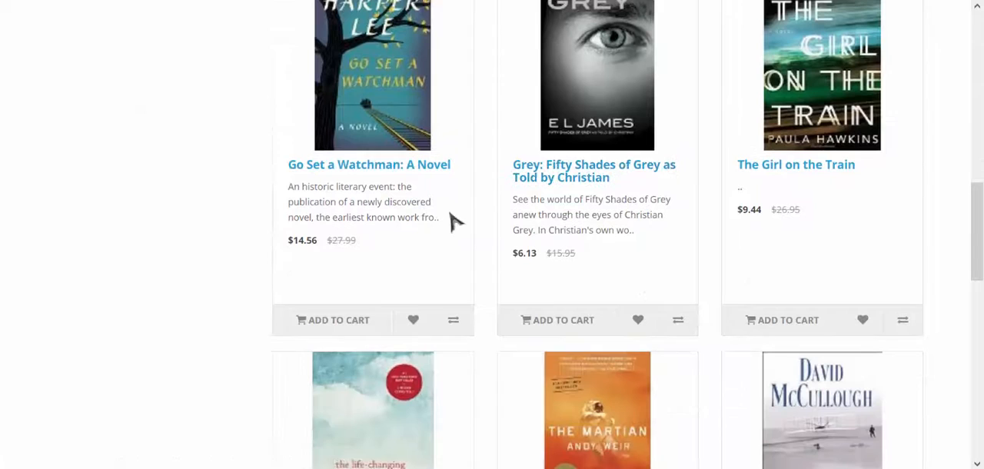
left_click(452, 320)
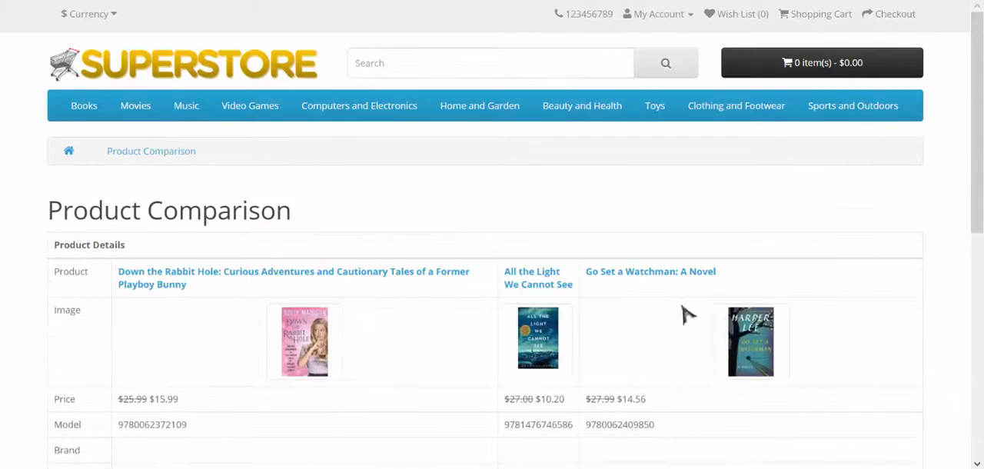
scroll("down", 3)
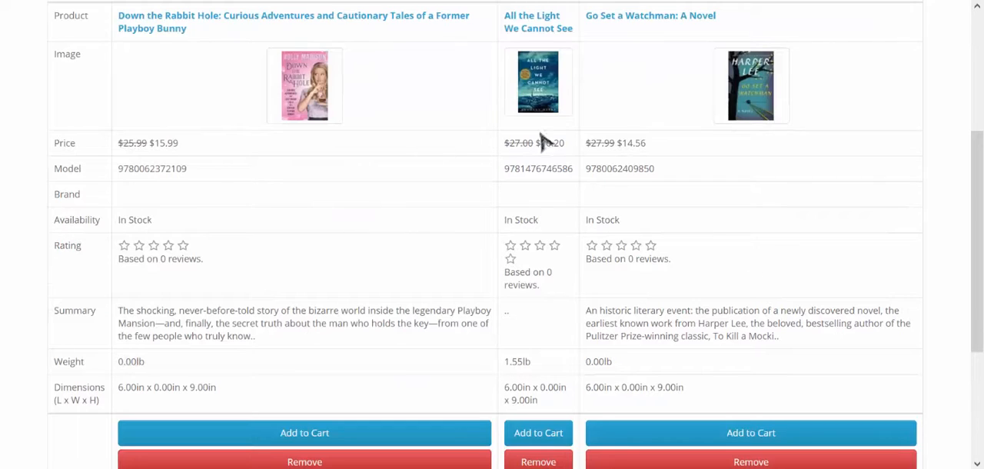
scroll("down", 3)
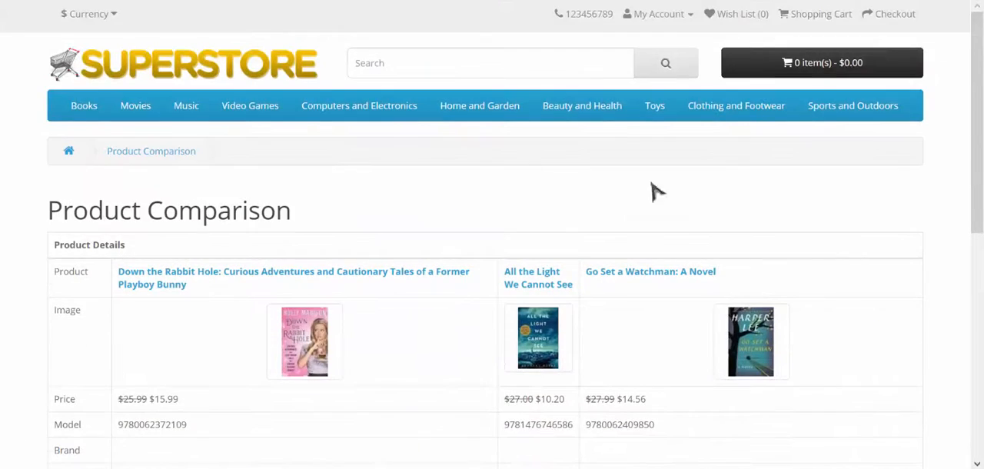
mouse_move(68, 151)
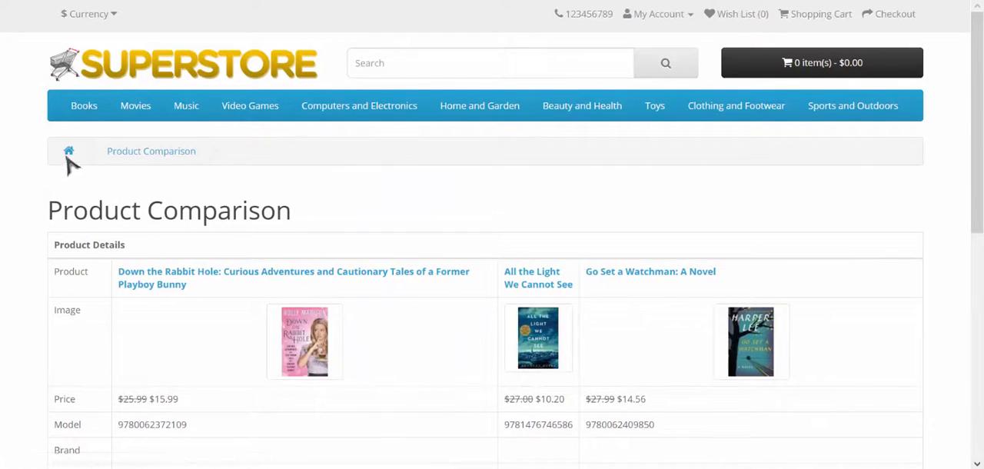
From the store home, filter by manufacturer Apple and browse its EarPods, iPhones, MacBook Air and Watch listings.
left_click(68, 151)
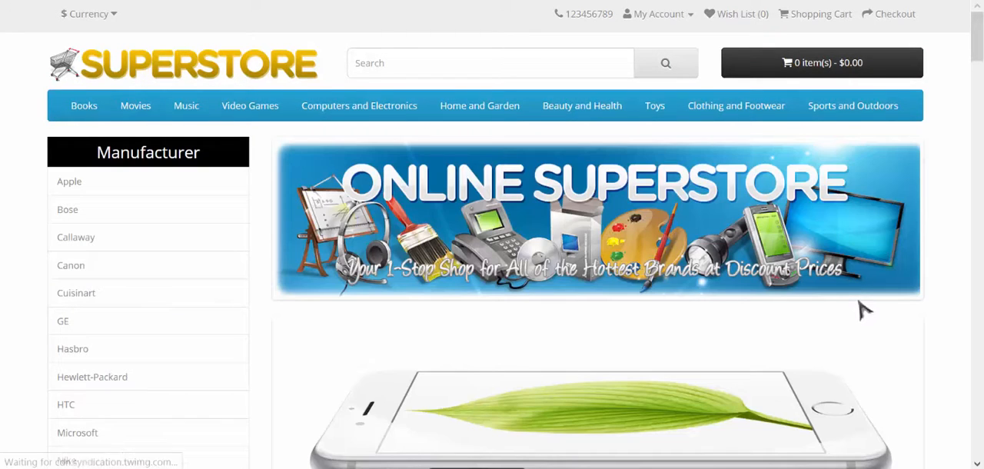
mouse_move(307, 310)
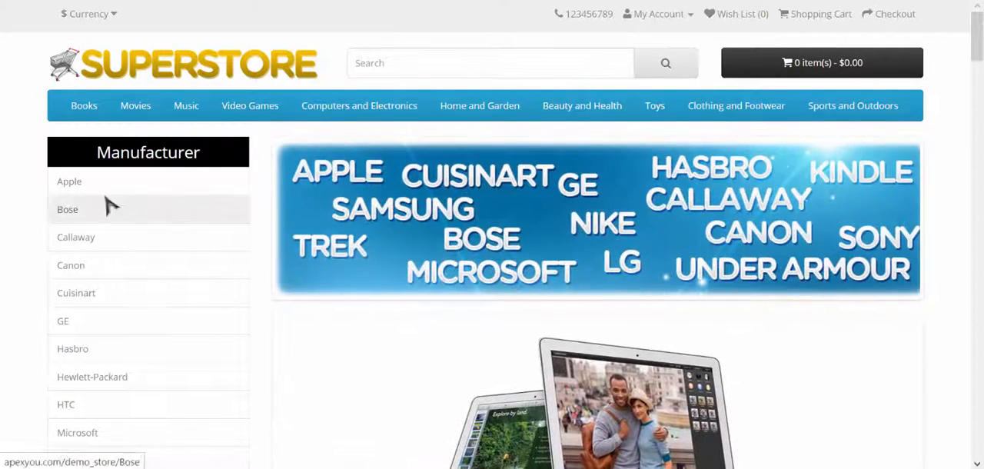
left_click(70, 182)
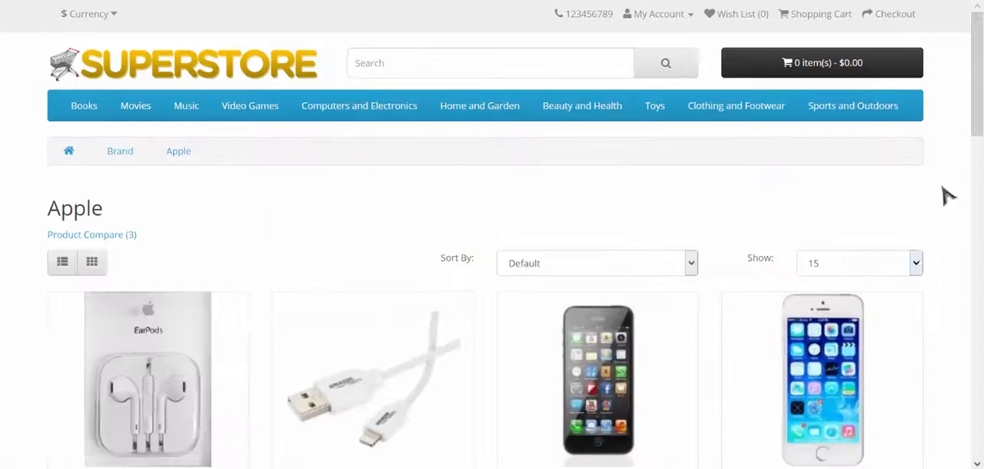
scroll("down", 3)
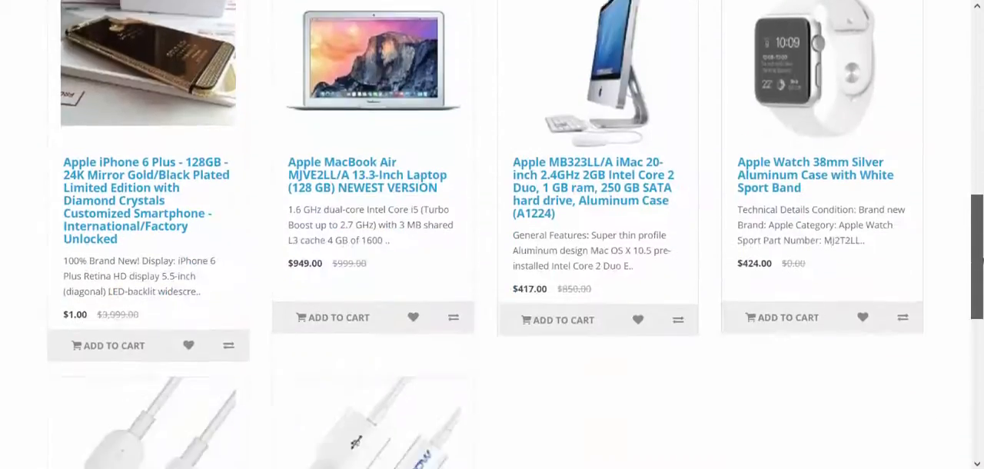
scroll("up", 3)
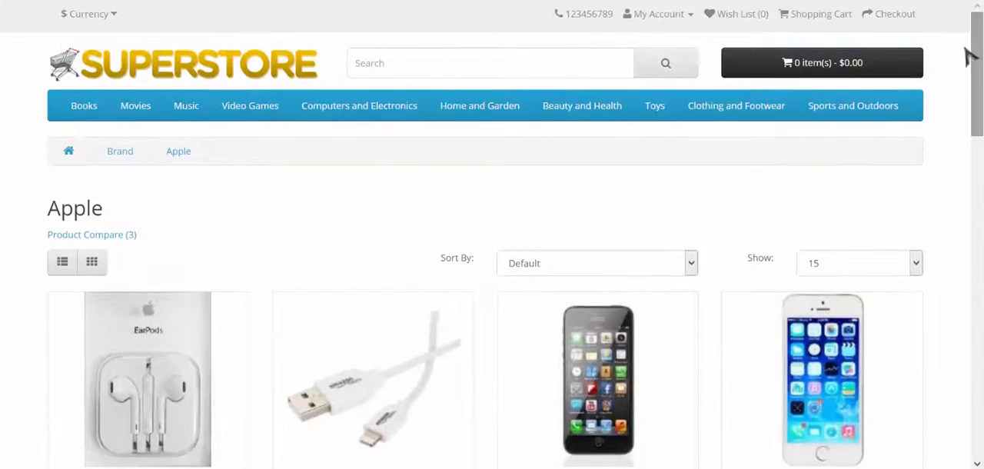